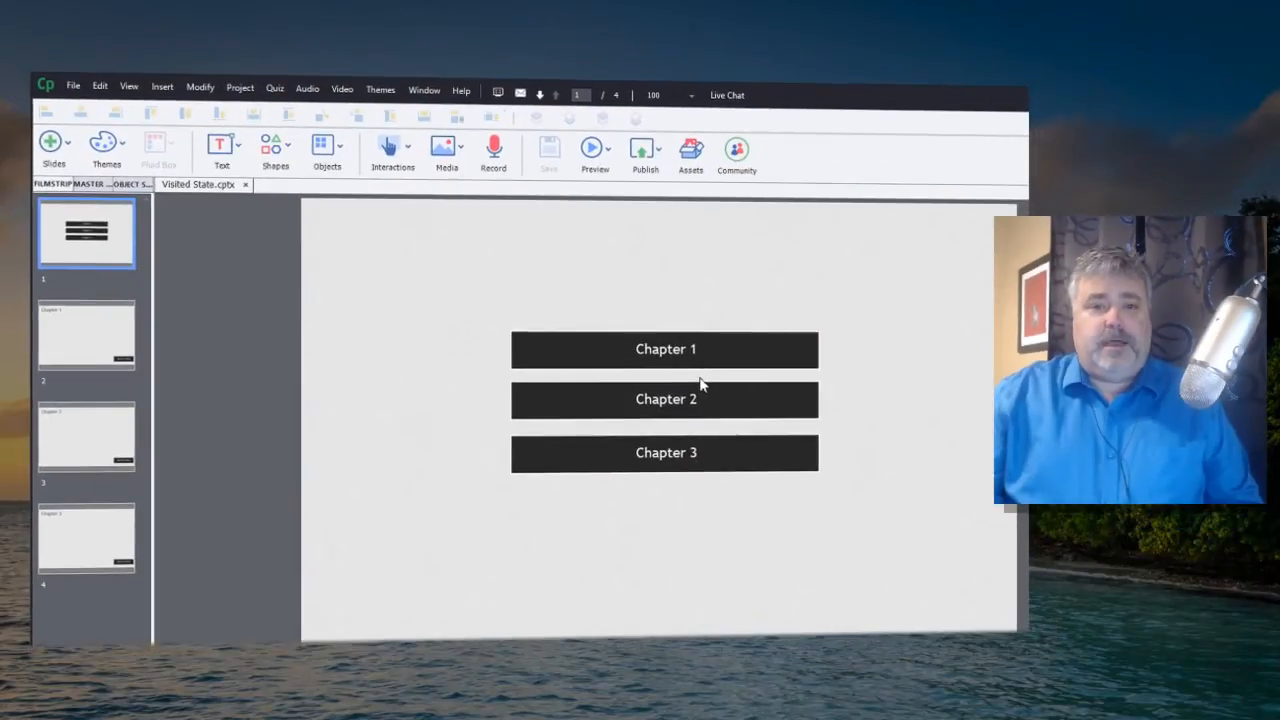
pyautogui.moveTo(610, 266)
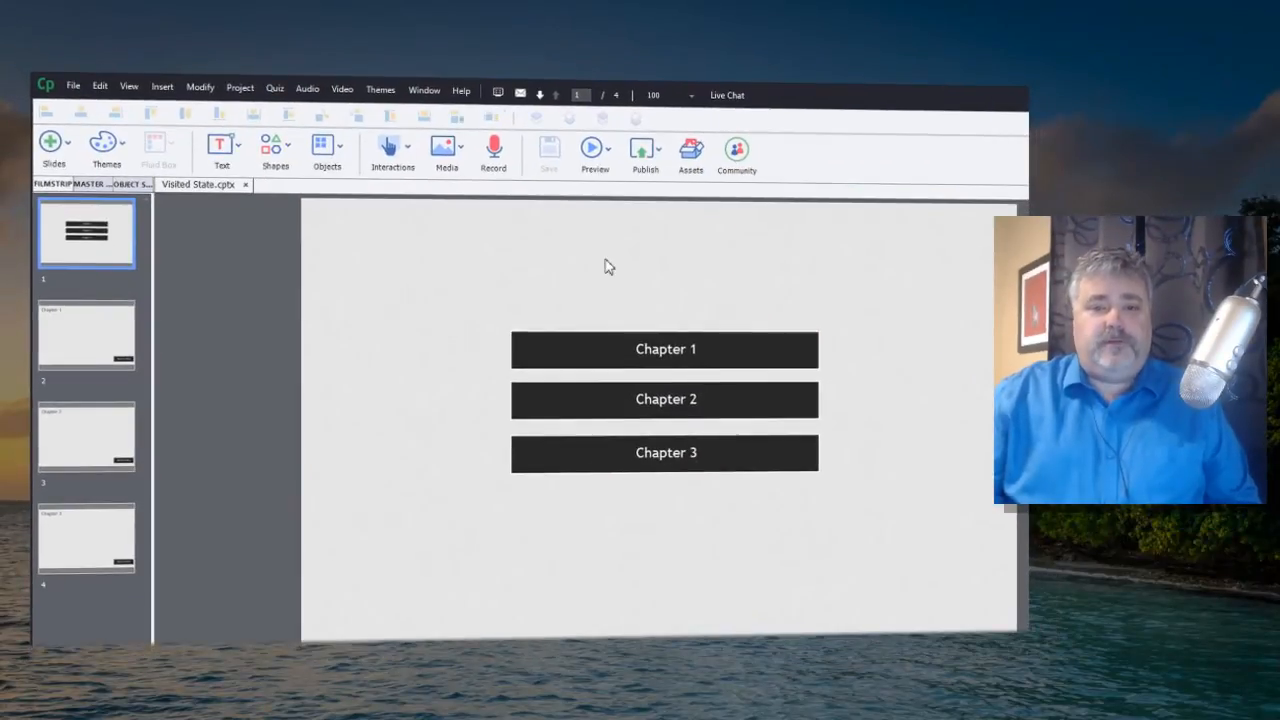
pyautogui.moveTo(332, 284)
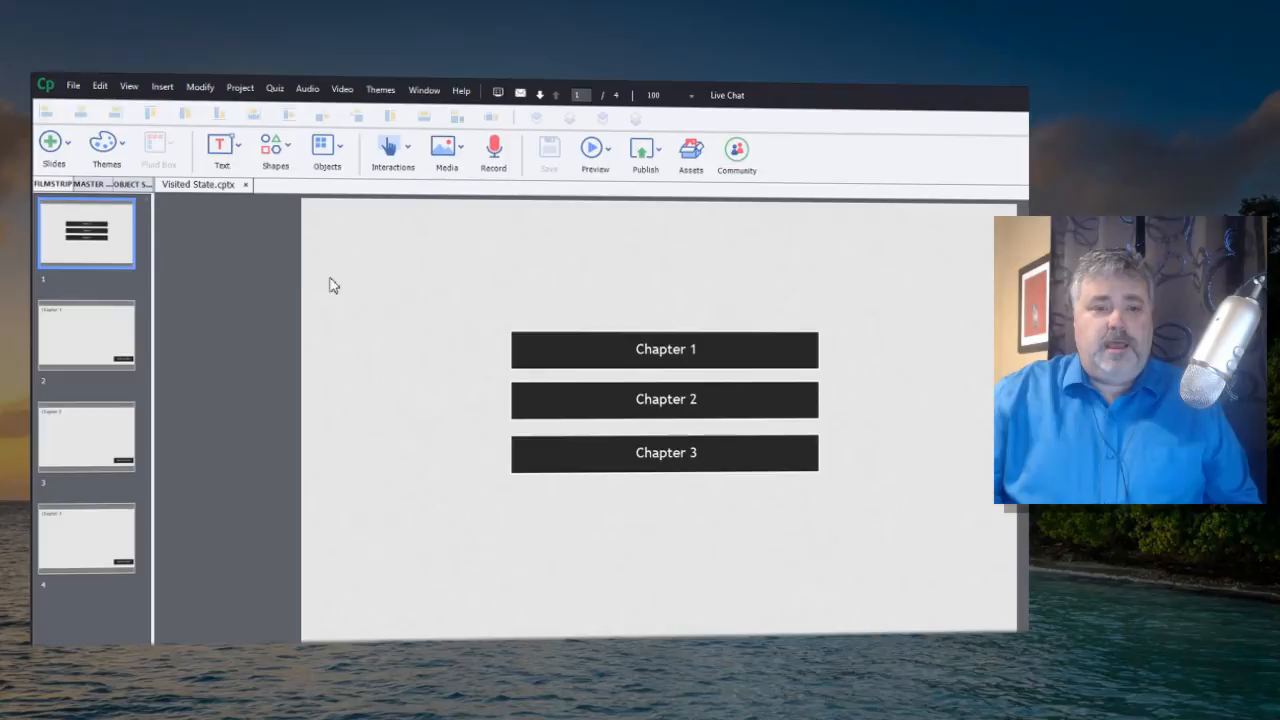
pyautogui.moveTo(666, 376)
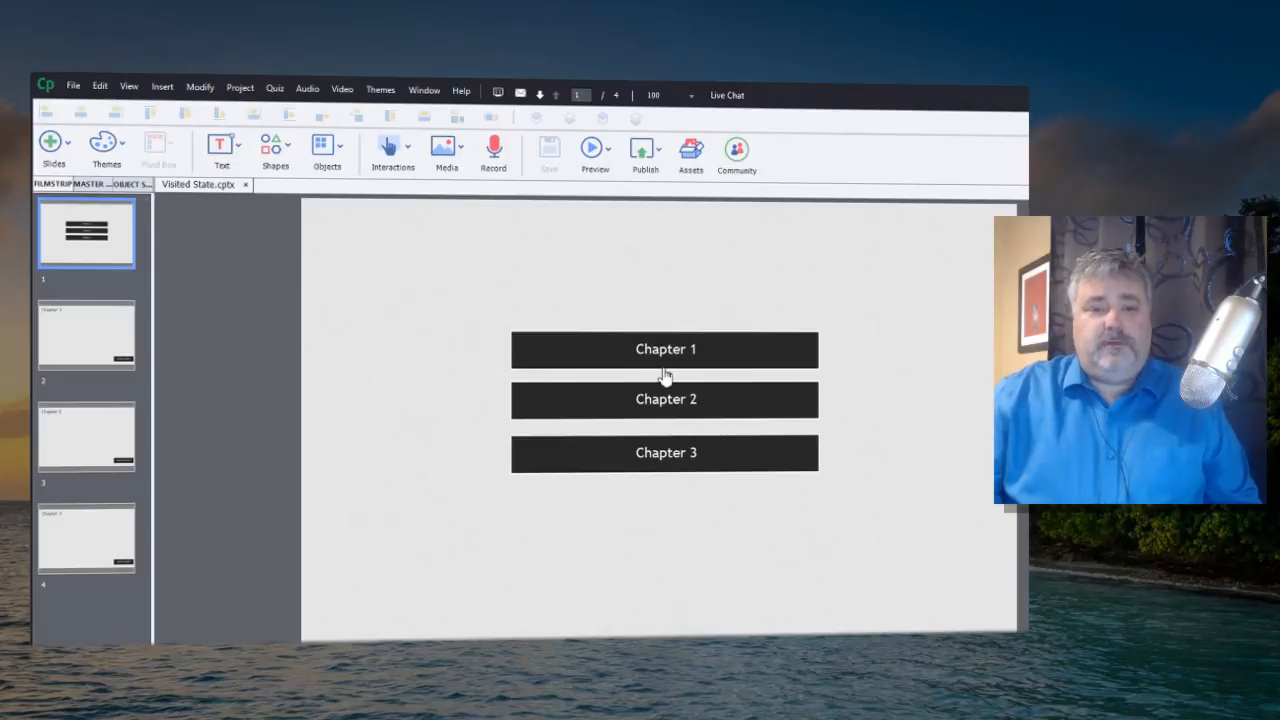
pyautogui.moveTo(816, 316)
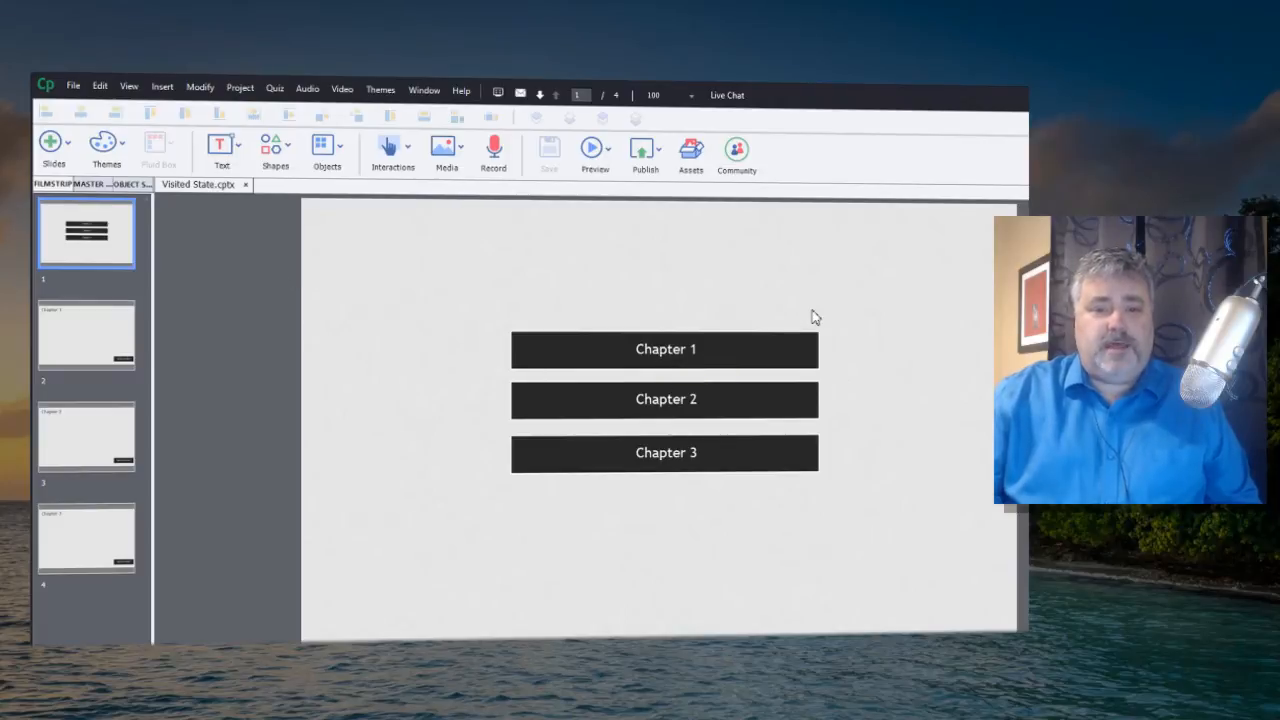
pyautogui.moveTo(632, 368)
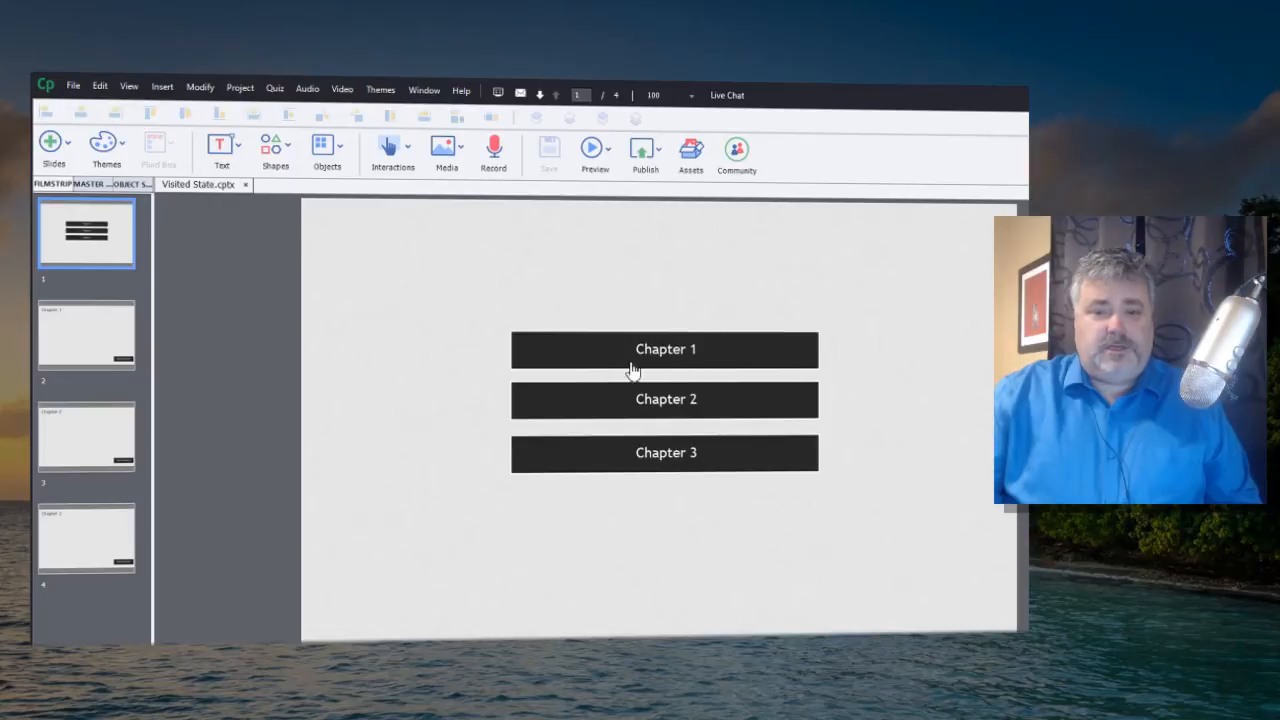
pyautogui.moveTo(708, 466)
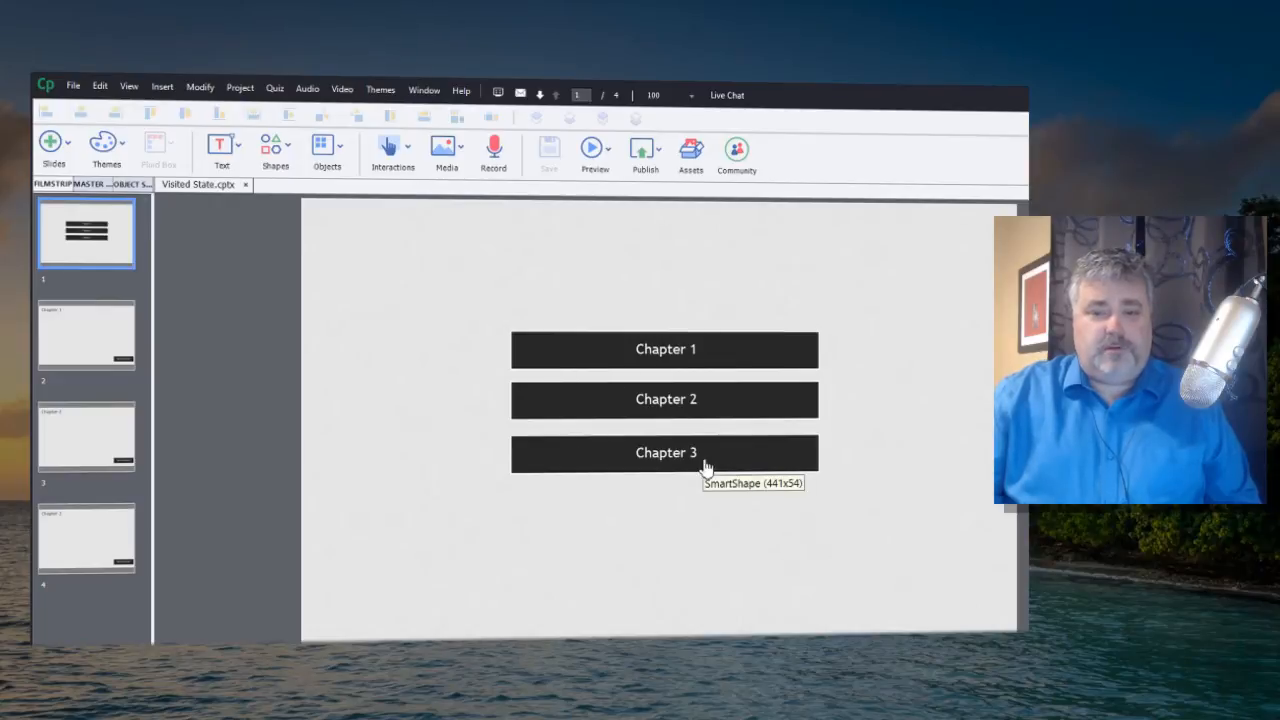
pyautogui.moveTo(148, 348)
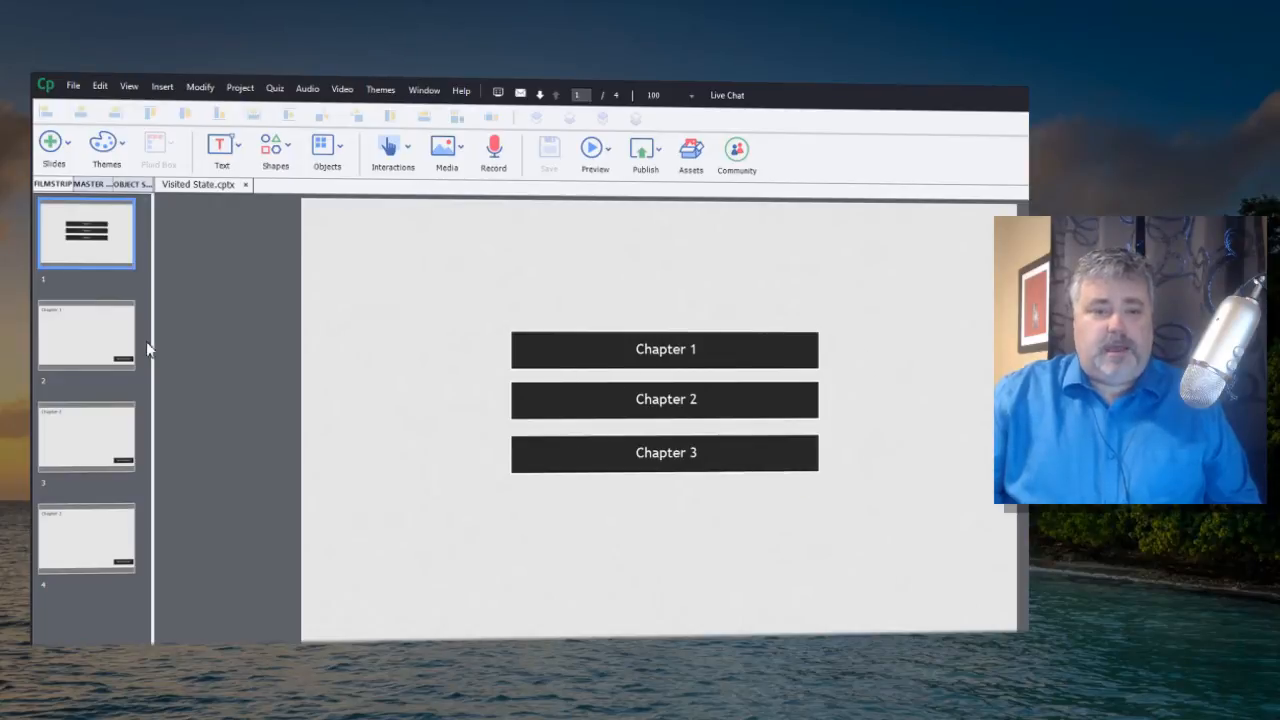
# Step: Review the Chapter 3 slide, return to the menu, check Chapter 2's jump action, then select the Chapter 1 button
pyautogui.click(86, 336)
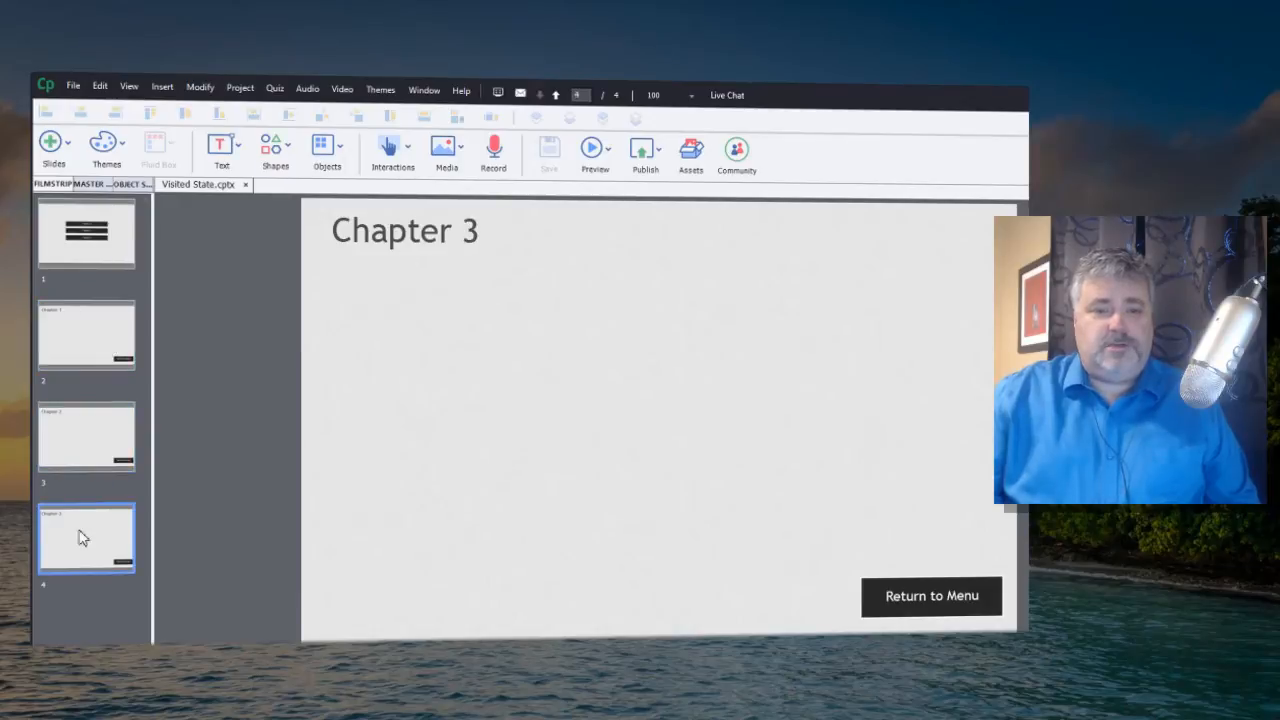
pyautogui.moveTo(970, 608)
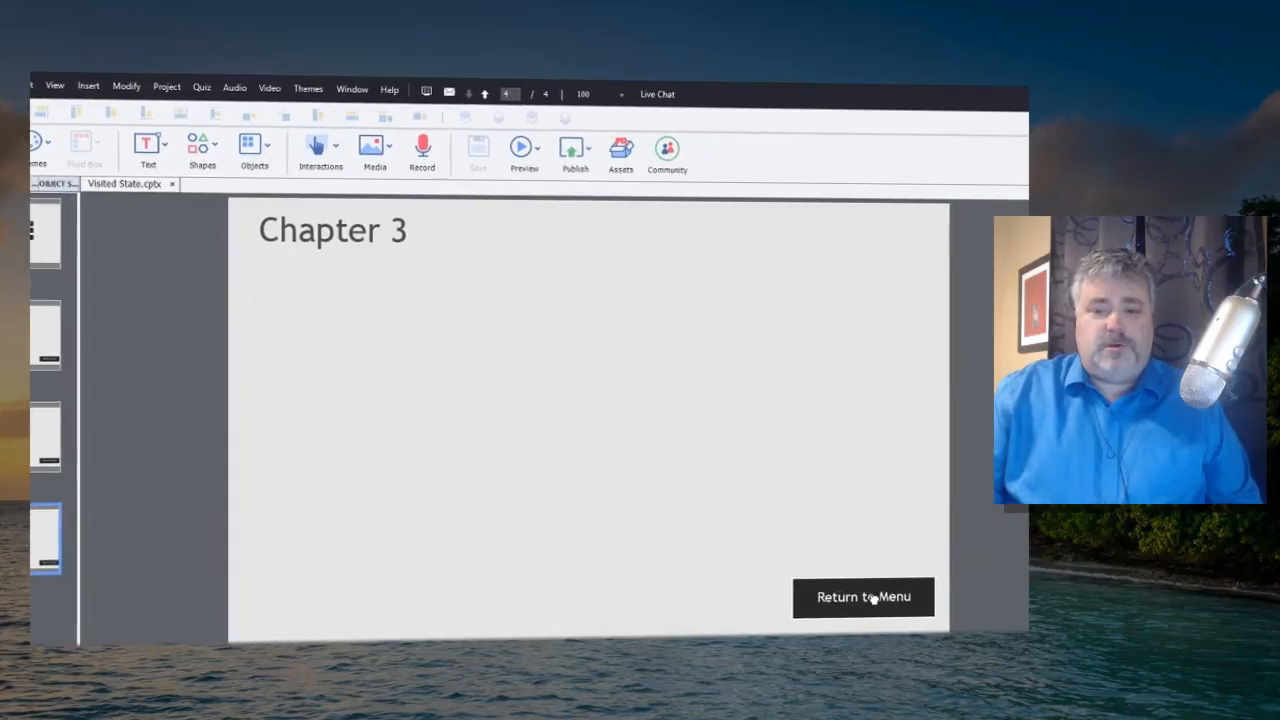
pyautogui.click(864, 596)
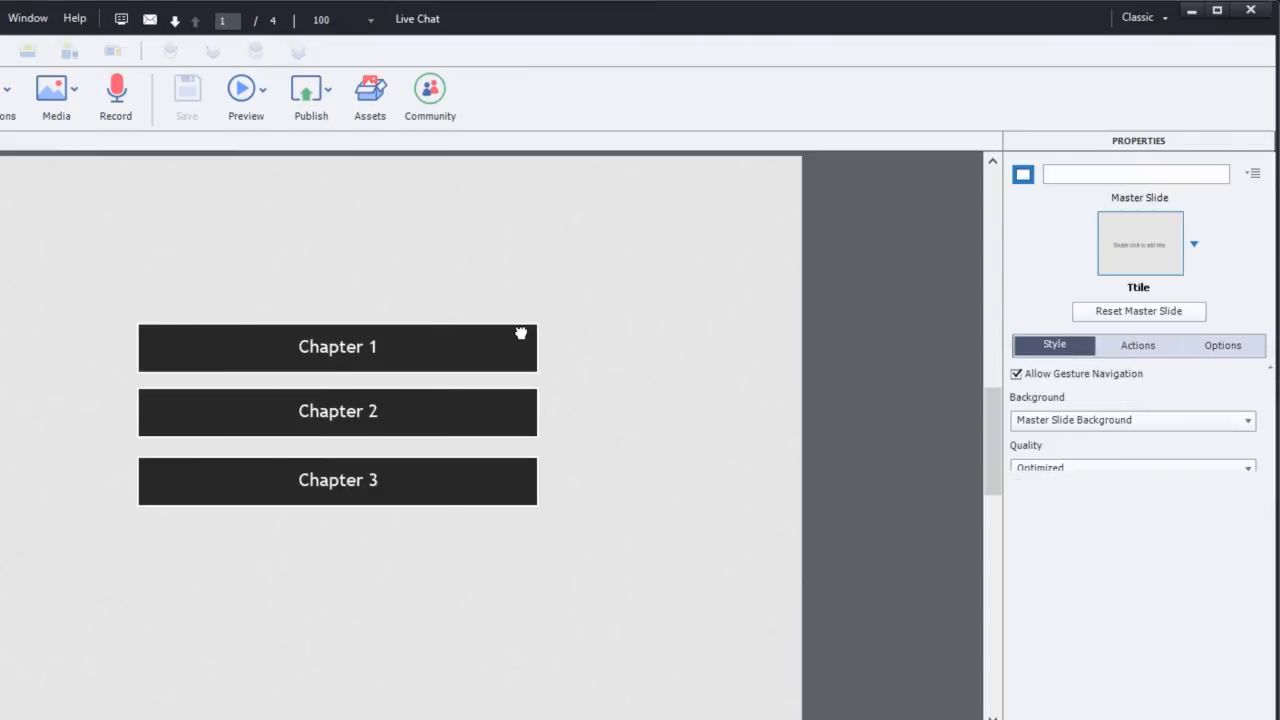
pyautogui.click(336, 412)
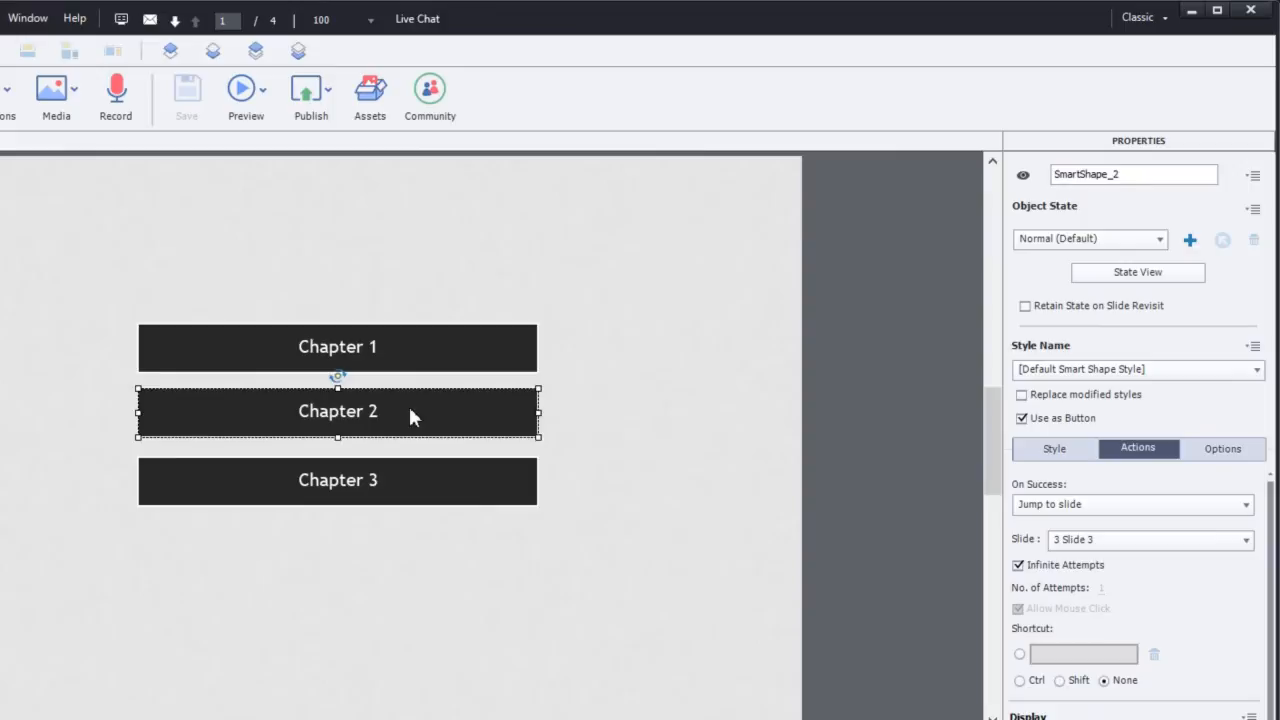
pyautogui.click(444, 644)
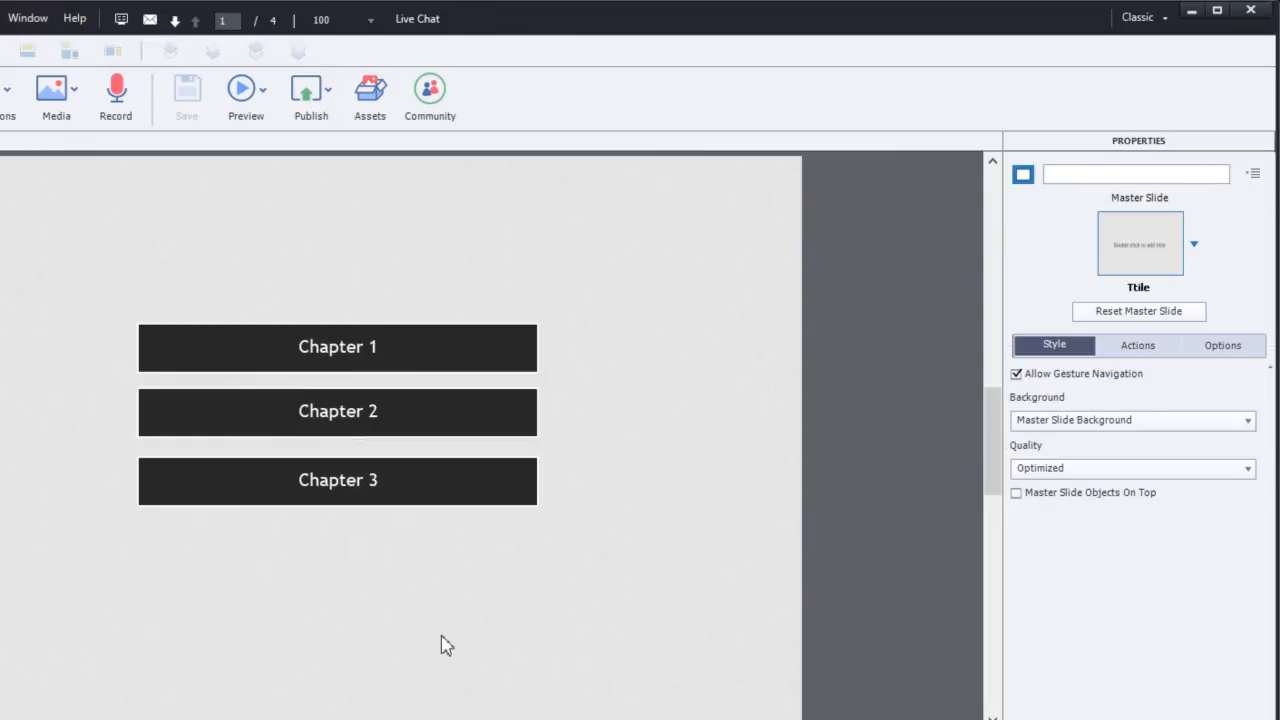
pyautogui.moveTo(610, 460)
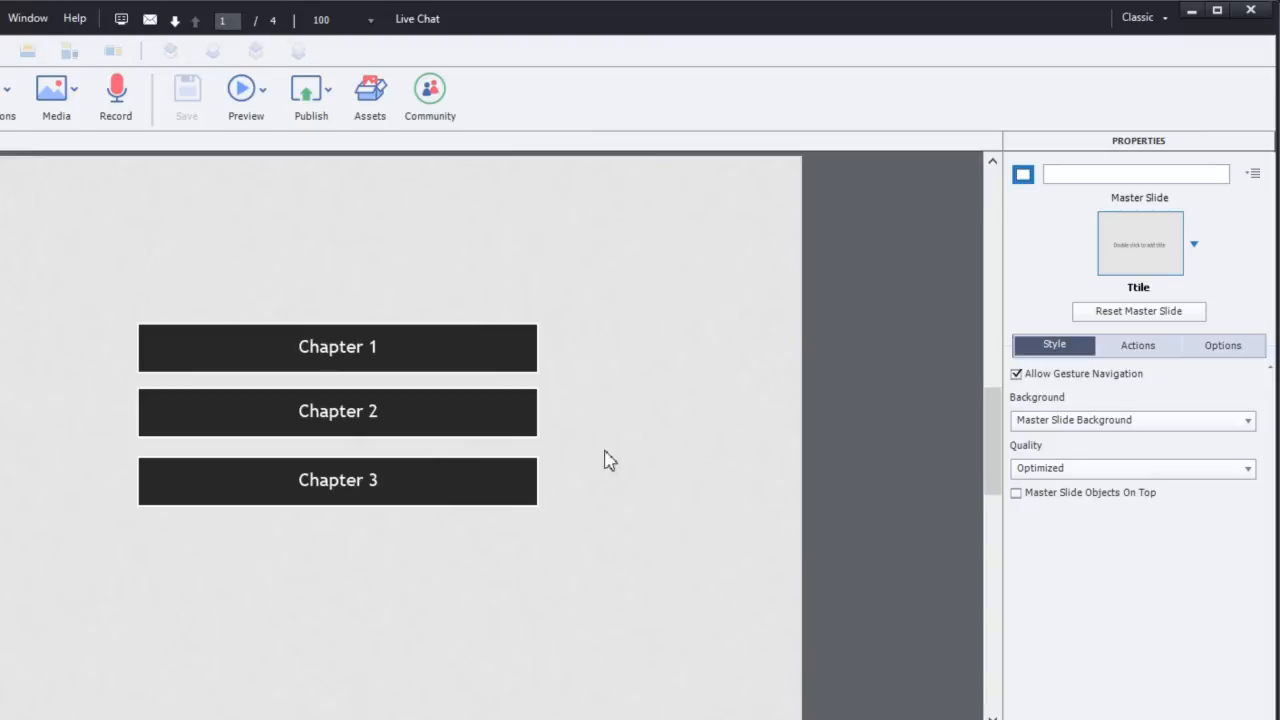
pyautogui.click(336, 346)
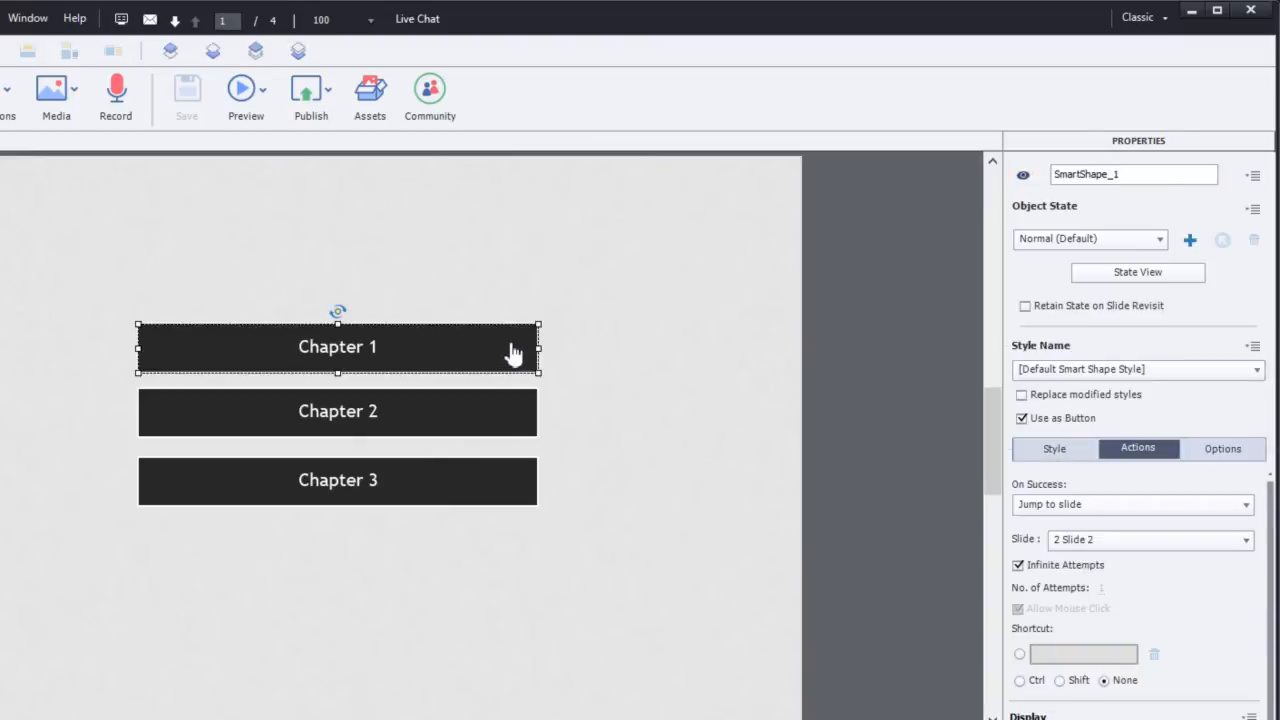
# Step: Add the built-in Visited state to the Chapter 1 button in State View
pyautogui.click(1136, 272)
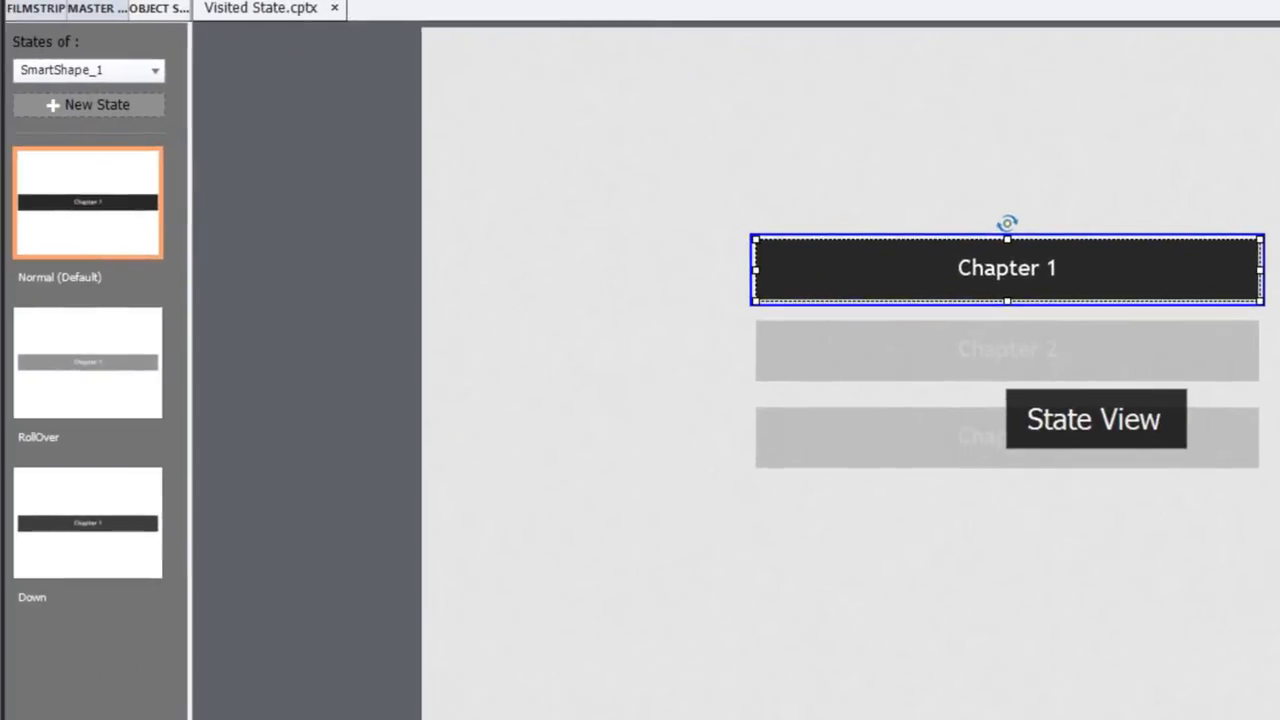
pyautogui.moveTo(208, 110)
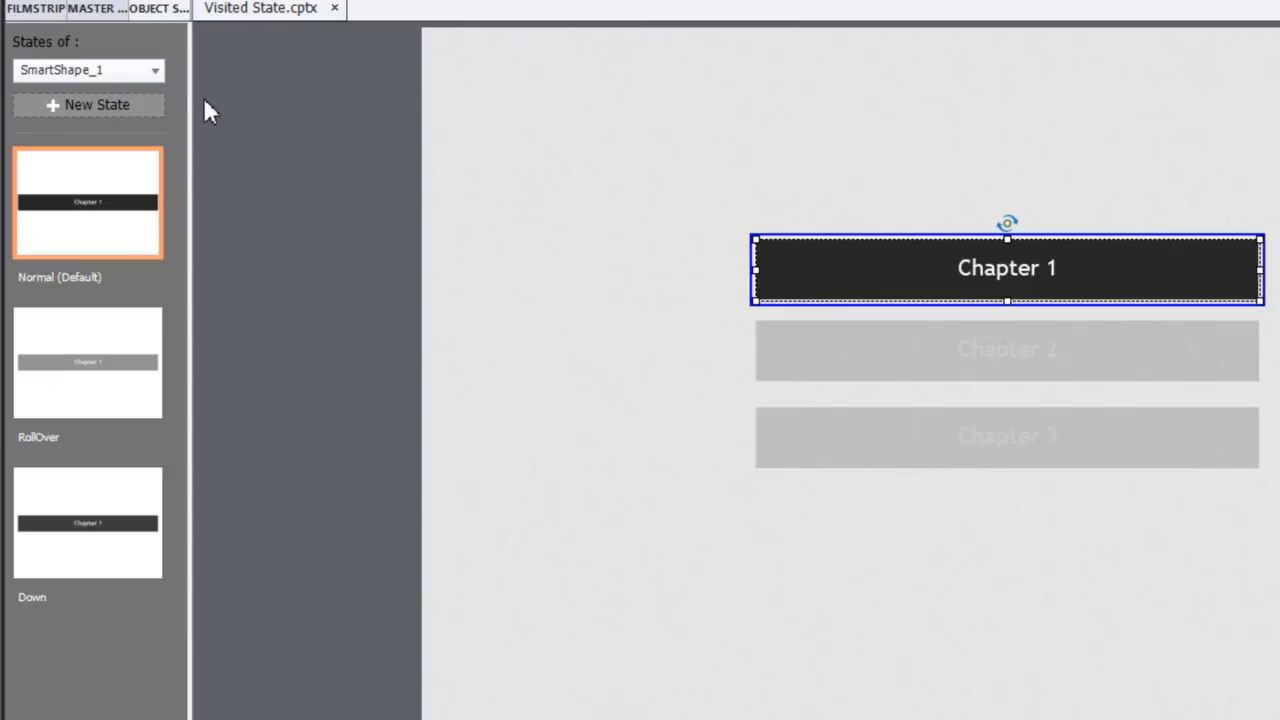
pyautogui.moveTo(196, 108)
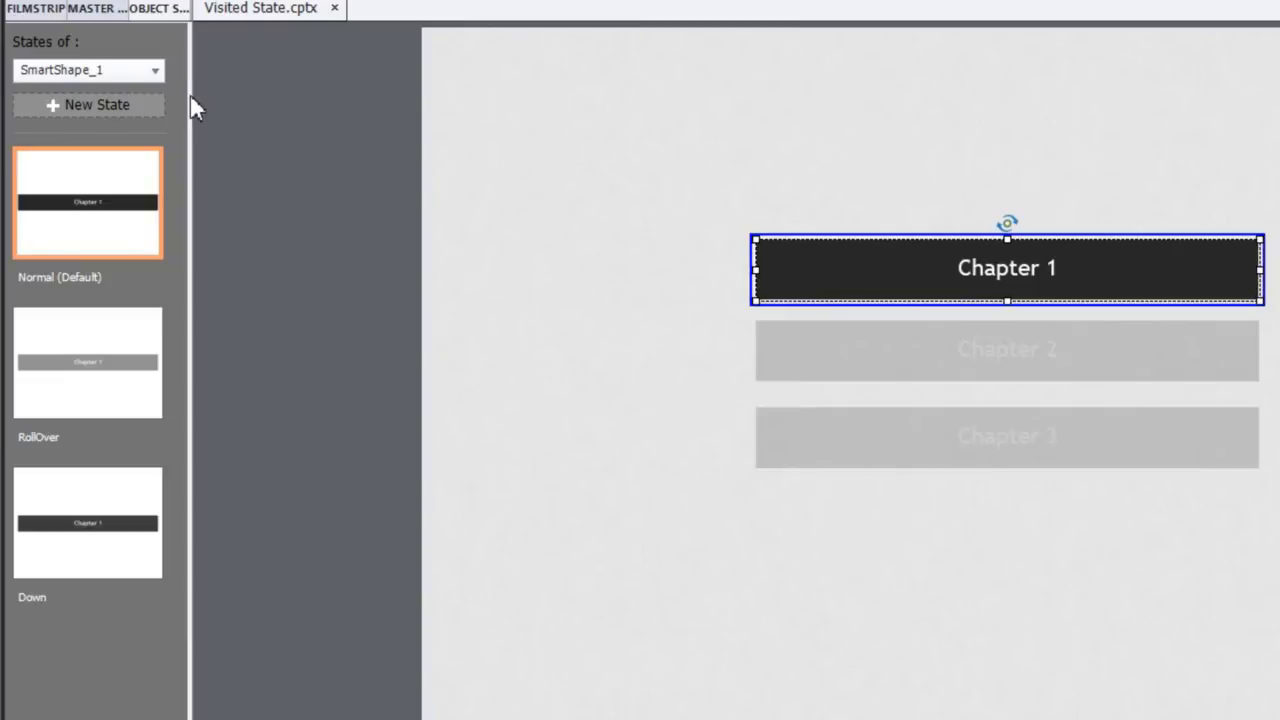
pyautogui.moveTo(84, 118)
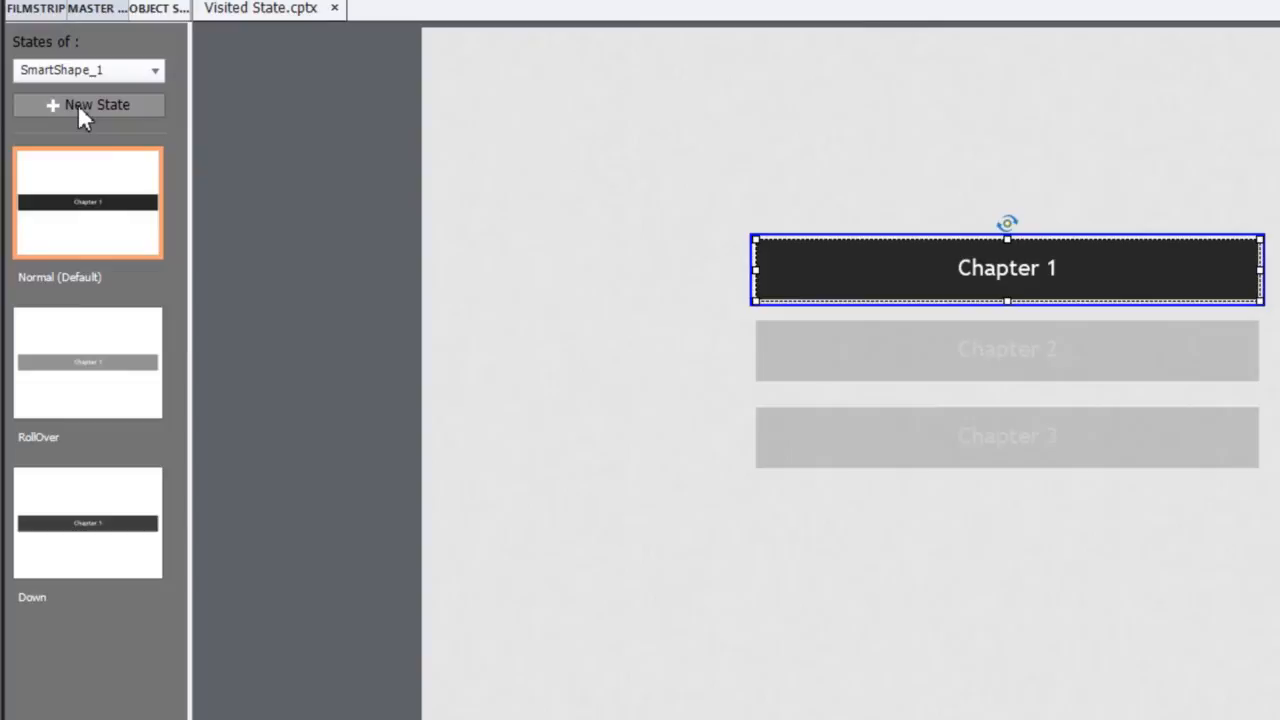
pyautogui.click(96, 104)
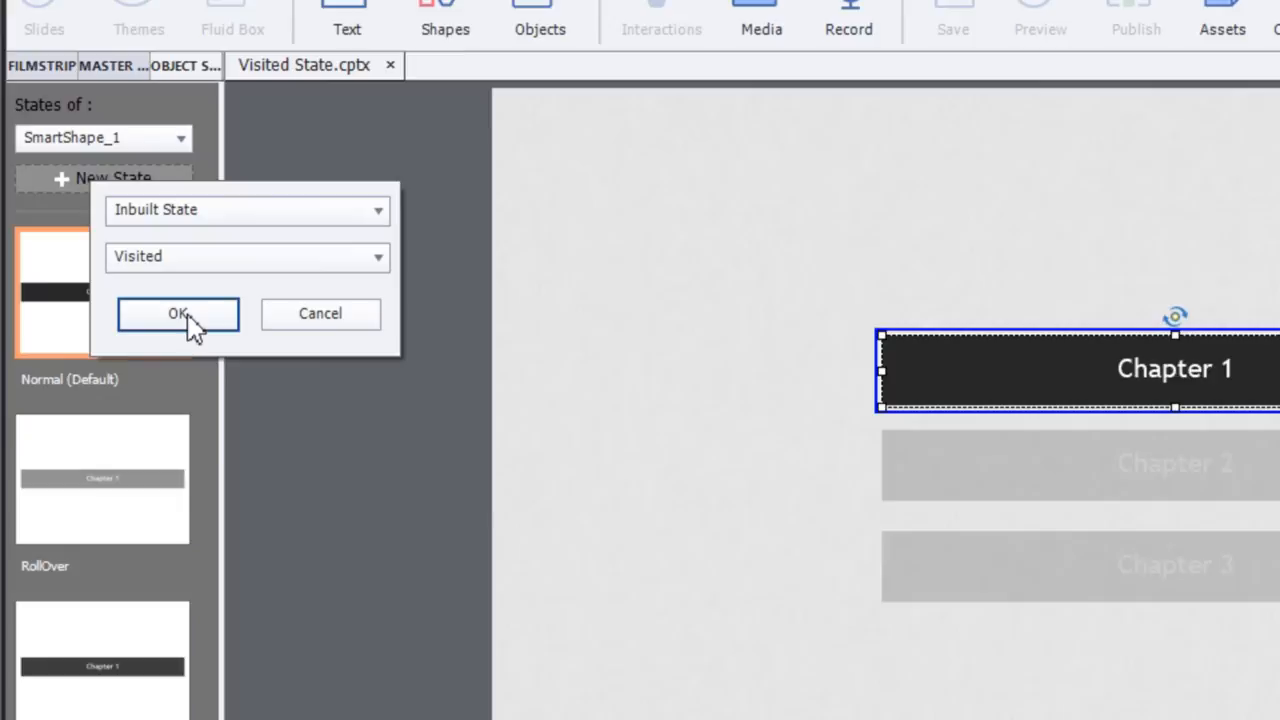
pyautogui.click(178, 312)
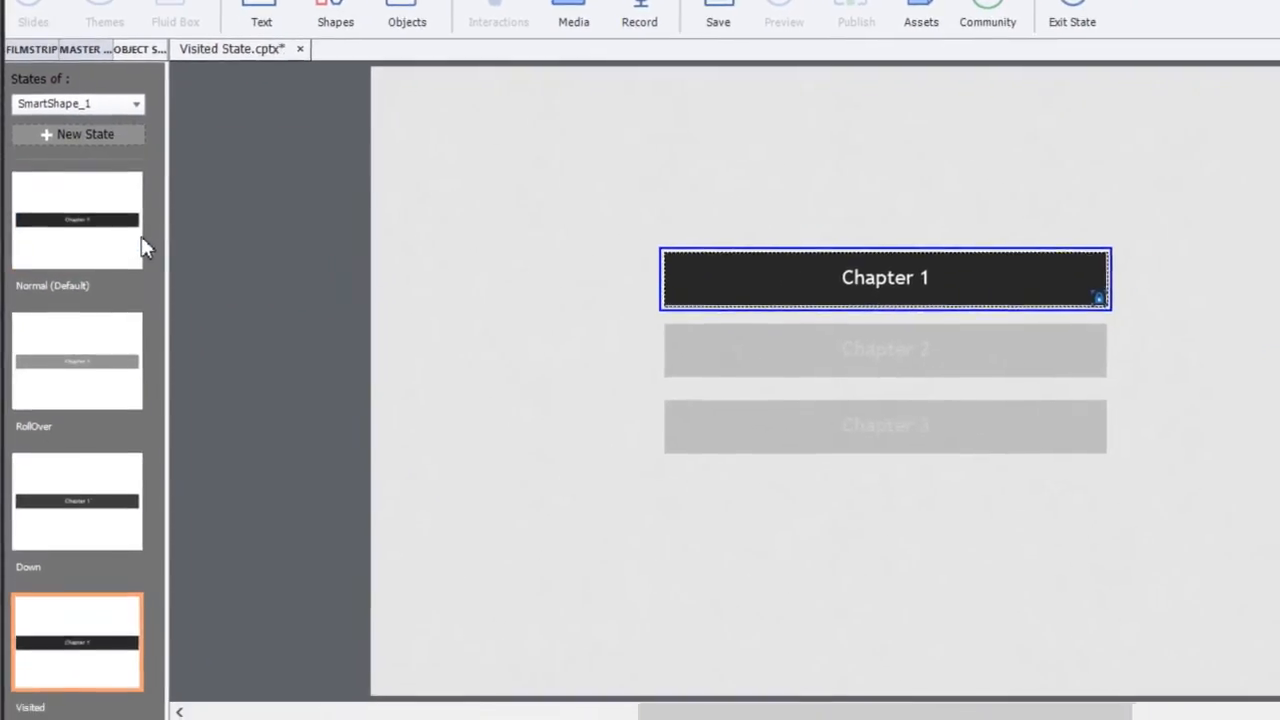
pyautogui.moveTo(504, 304)
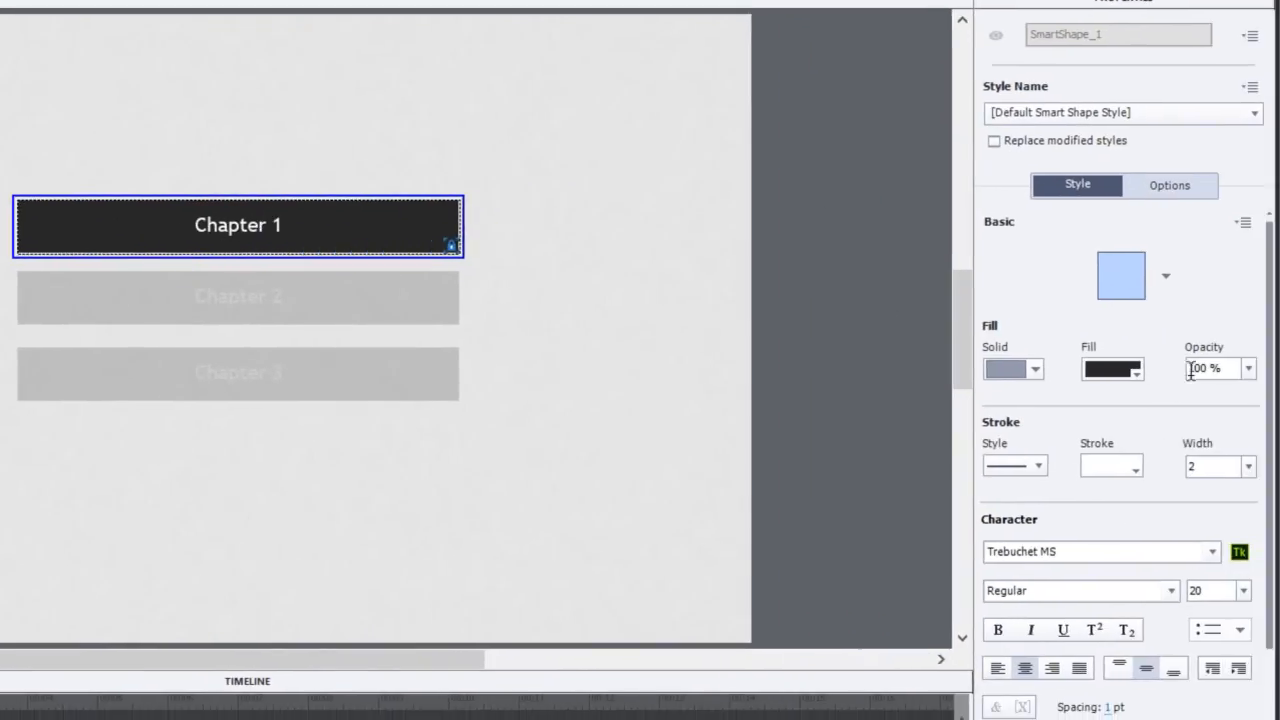
# Step: Fade the Chapter 1 Visited fill and enable Retain State on Slide Revisit
pyautogui.tripleClick(1212, 368)
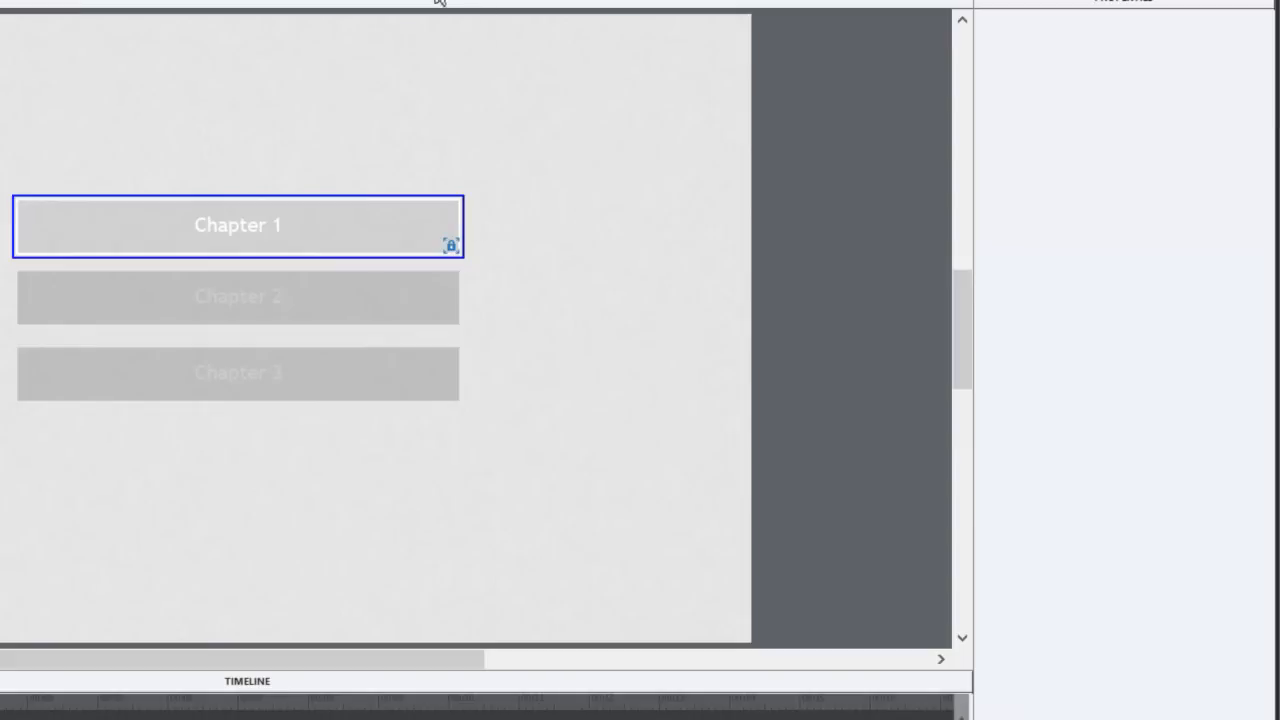
pyautogui.click(238, 224)
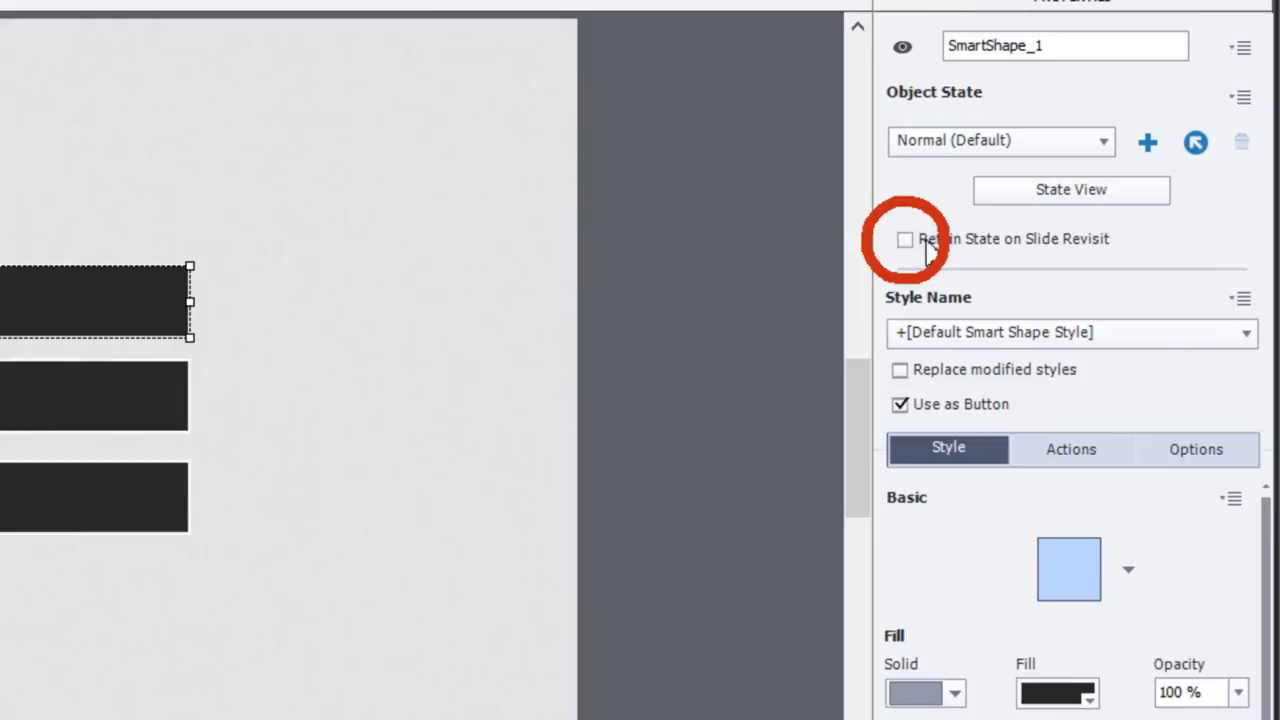
pyautogui.click(904, 240)
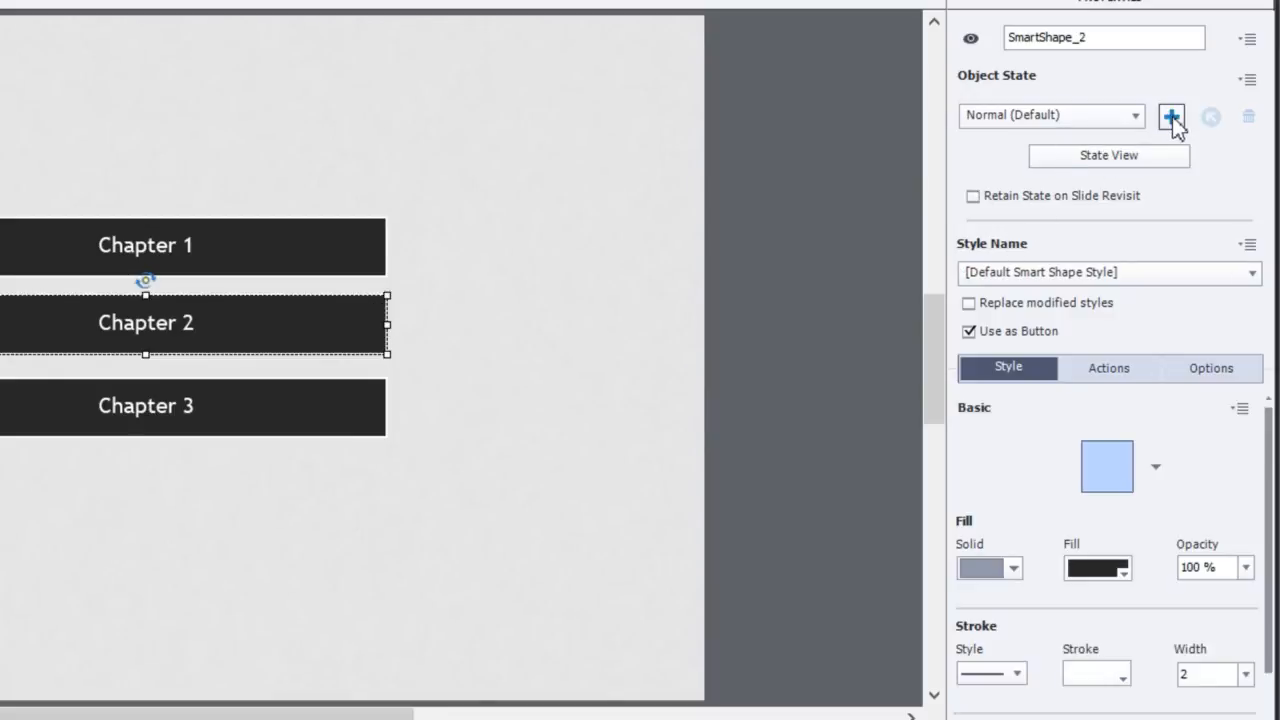
pyautogui.moveTo(1172, 116)
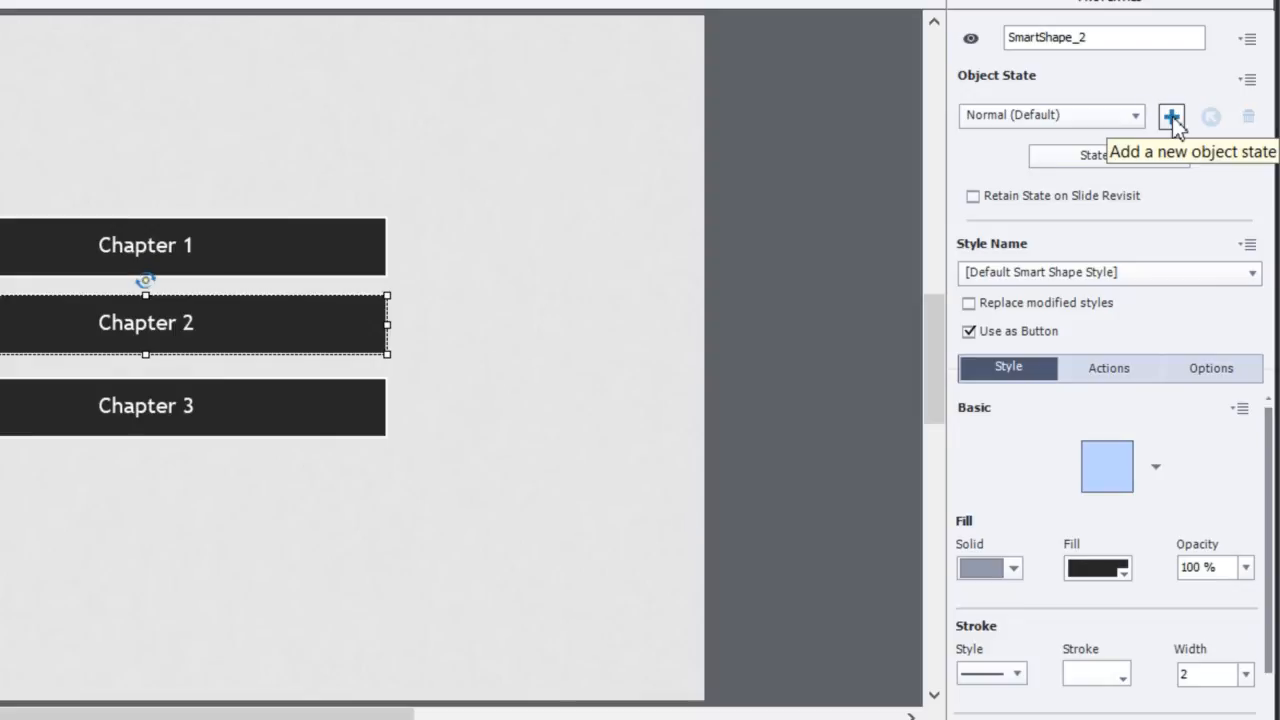
# Step: Add a Visited state to SmartShape_2 at 10% opacity and retain it on slide revisit
pyautogui.click(1172, 116)
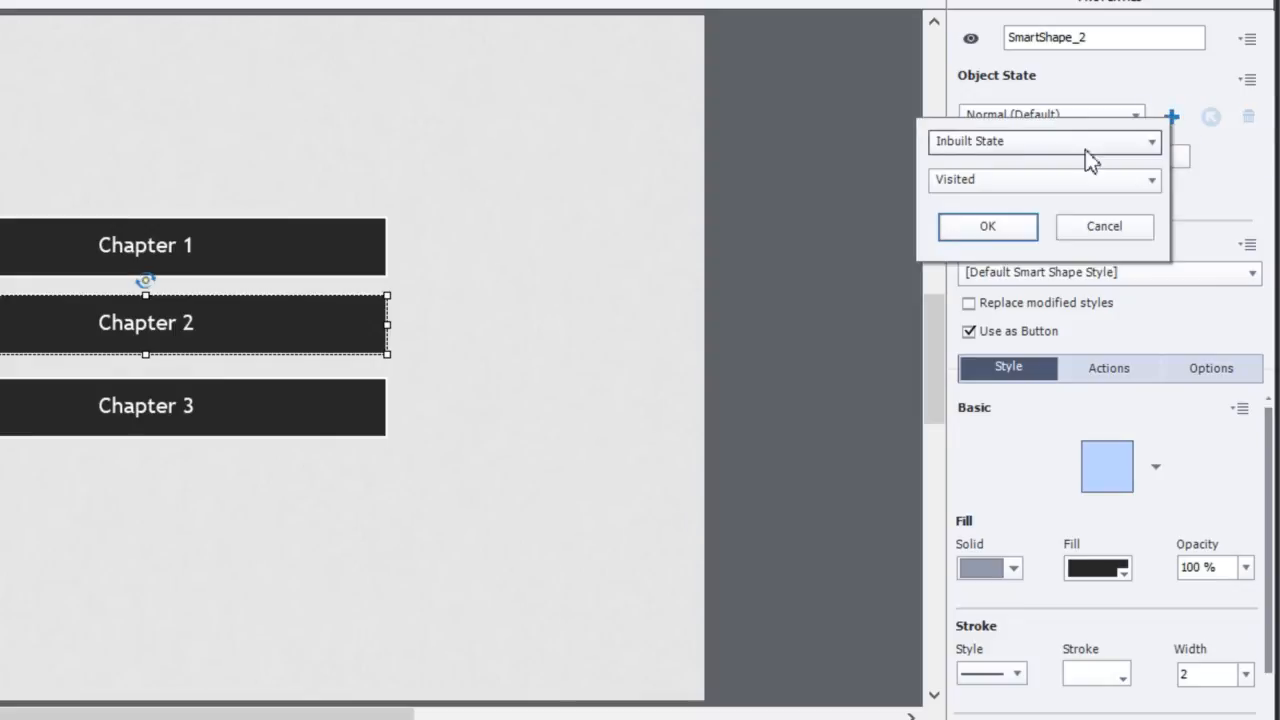
pyautogui.click(988, 226)
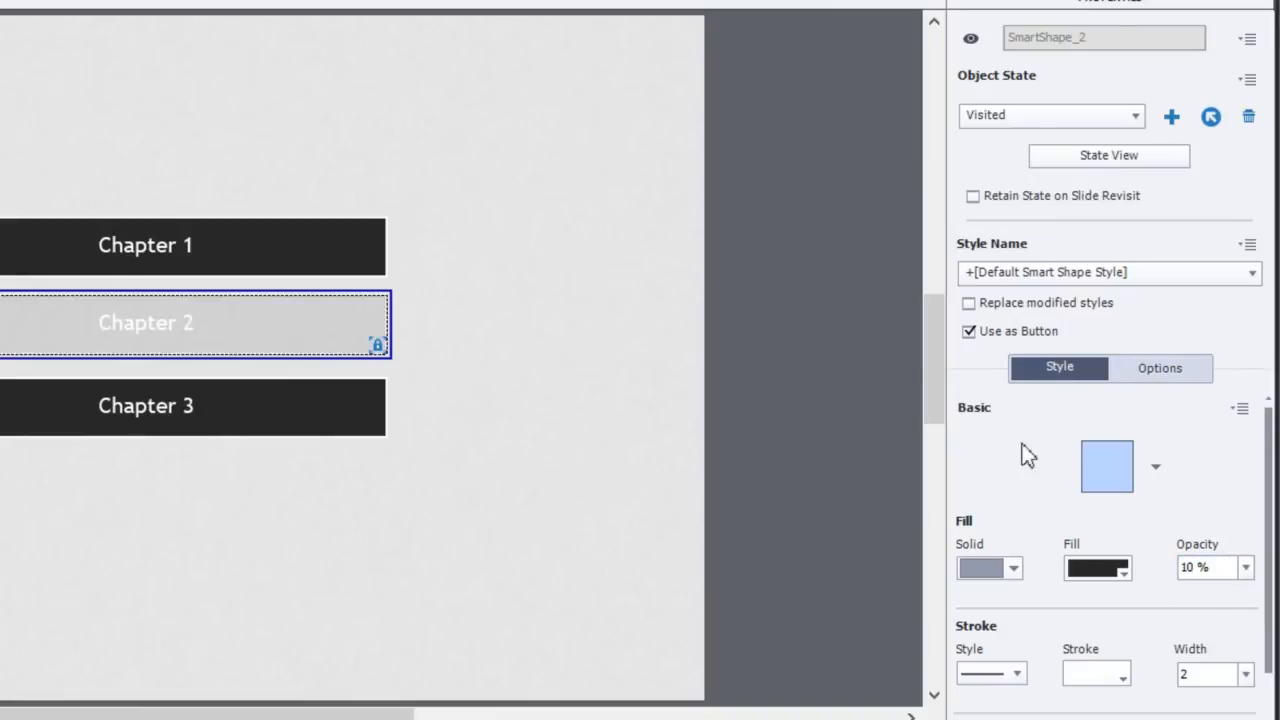
pyautogui.click(972, 196)
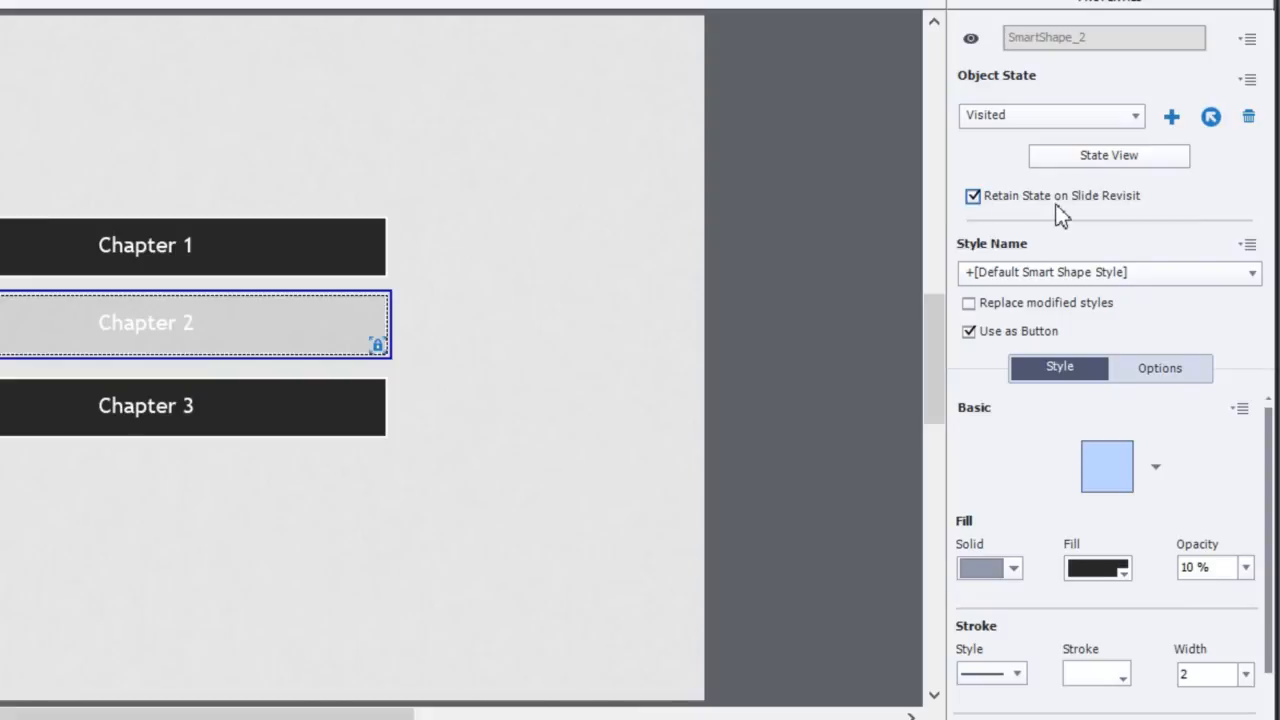
pyautogui.moveTo(472, 44)
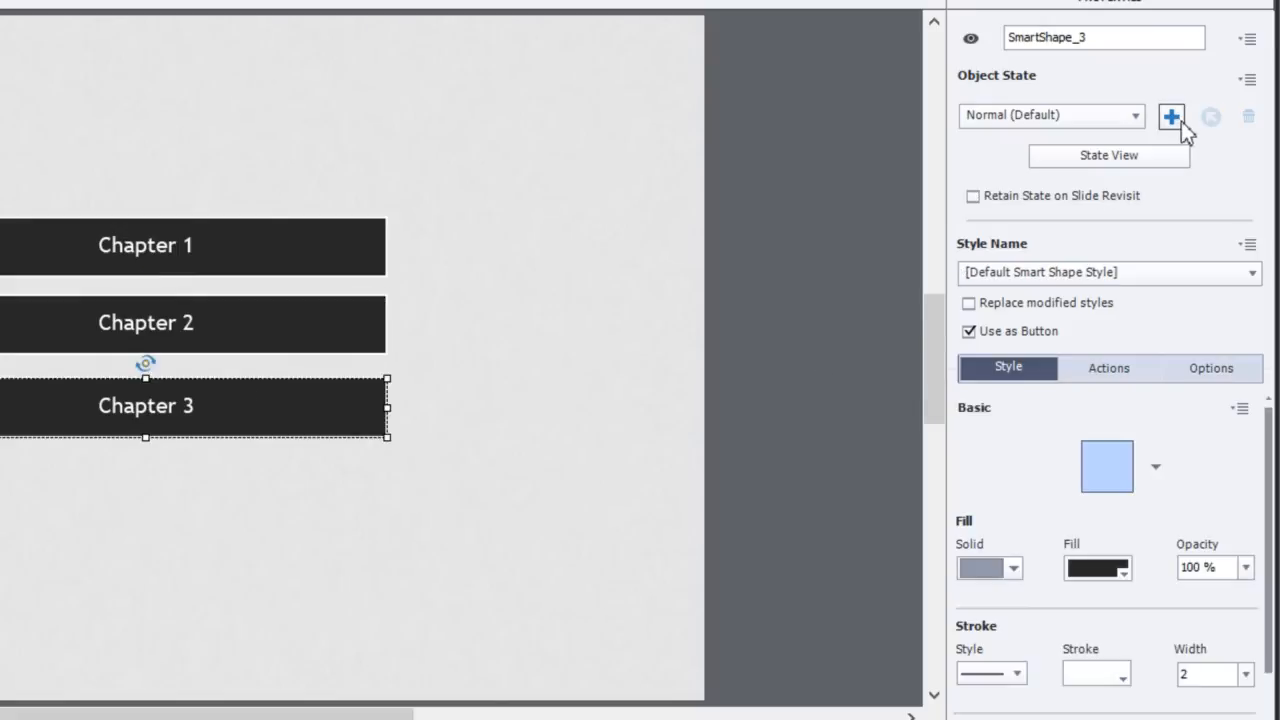
# Step: Add a Visited state to SmartShape_3 at 10% opacity that persists on revisit, then deselect the shape
pyautogui.click(1172, 116)
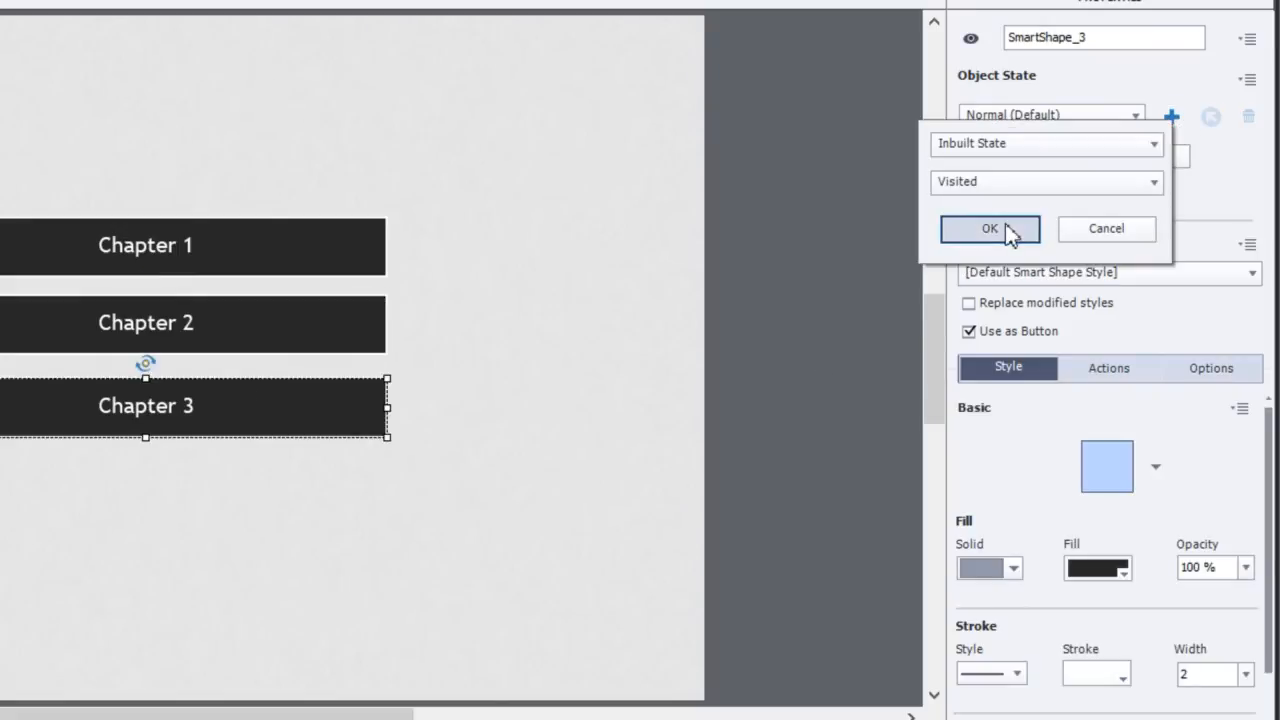
pyautogui.click(988, 228)
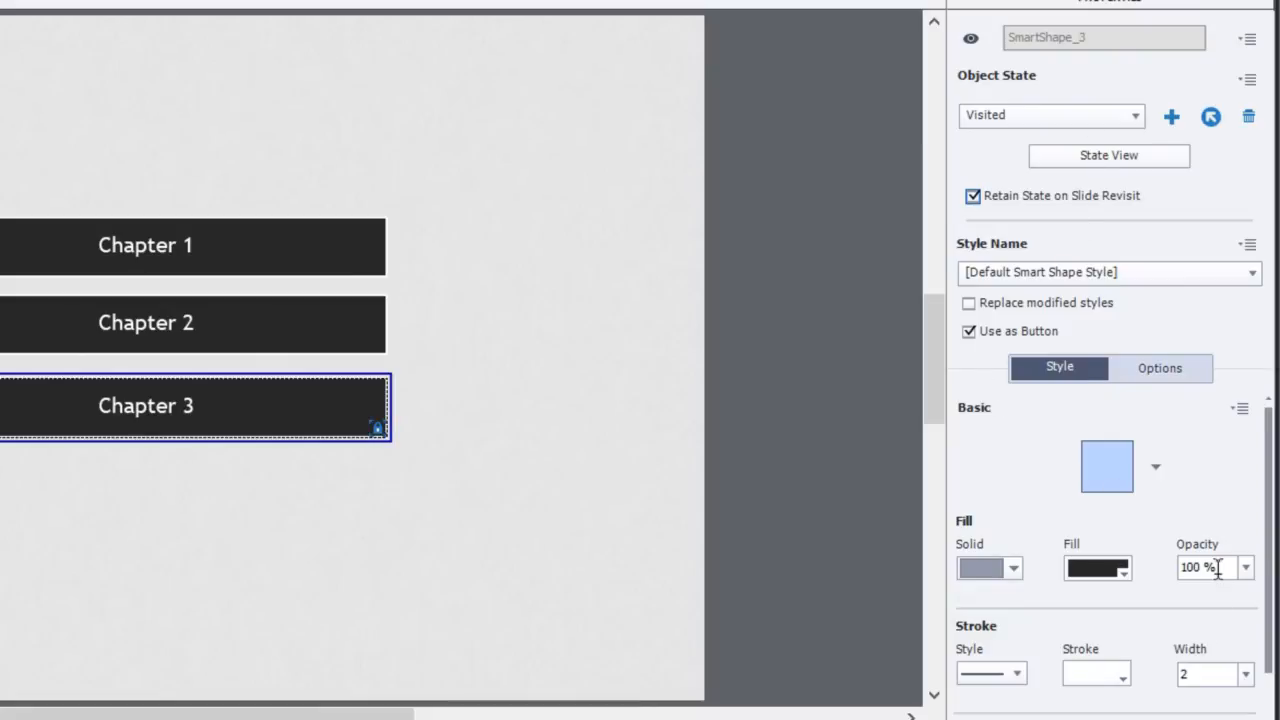
pyautogui.tripleClick(1210, 568)
pyautogui.write('10')
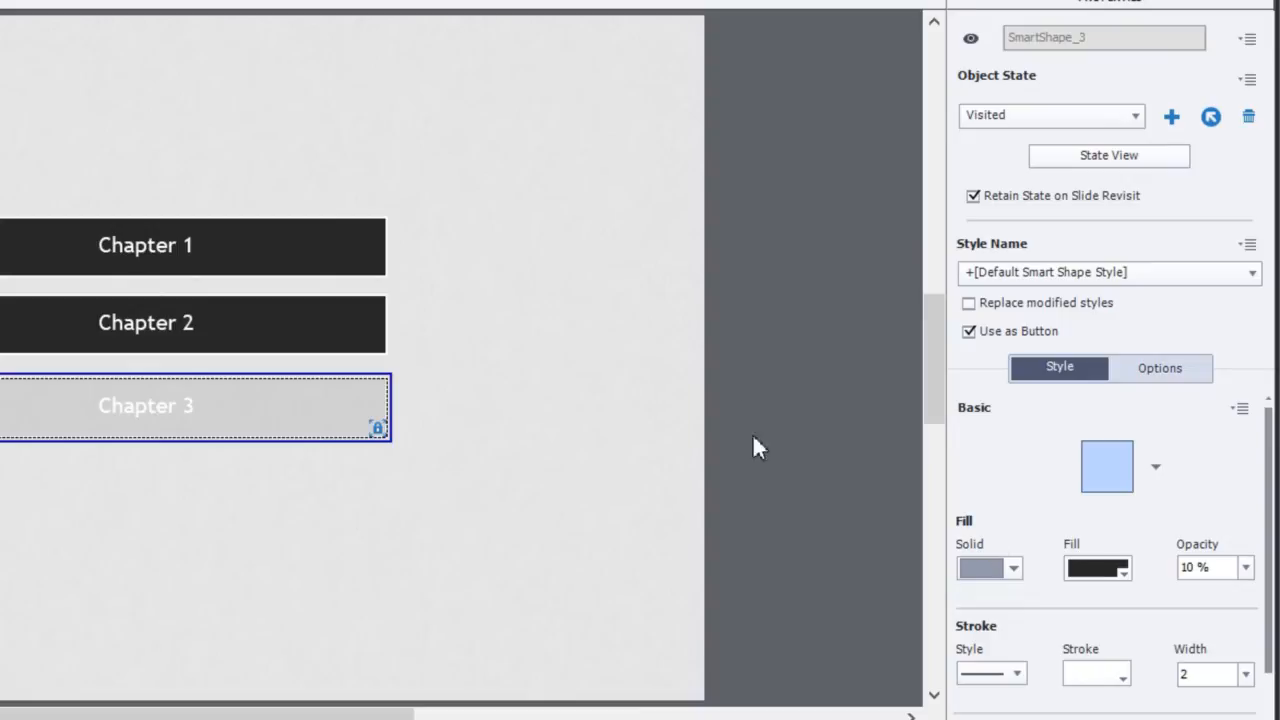
pyautogui.click(600, 338)
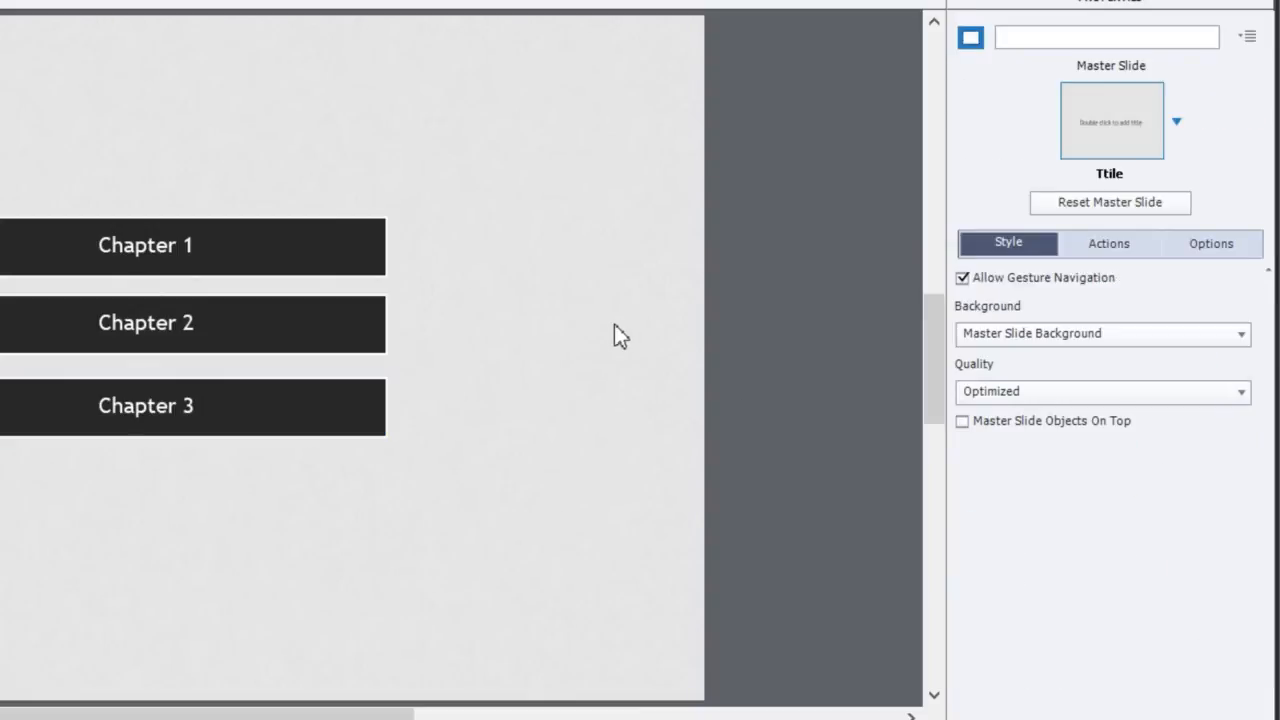
pyautogui.moveTo(320, 584)
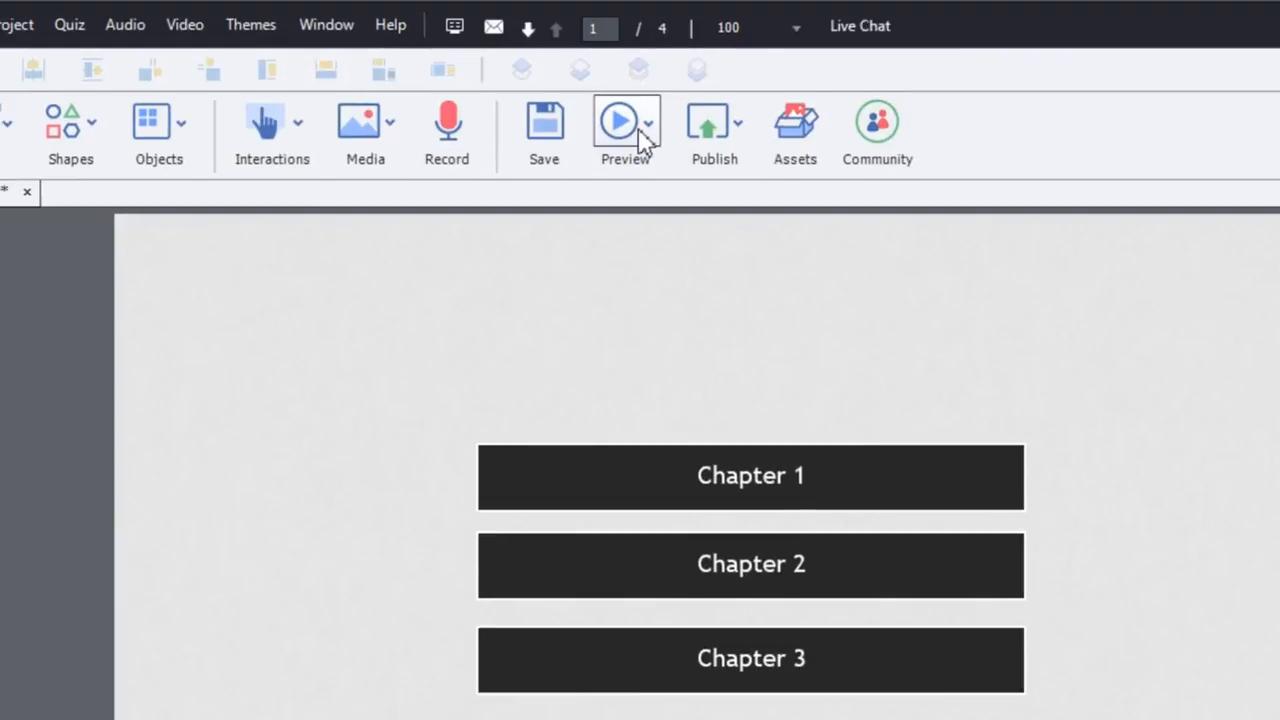
pyautogui.moveTo(660, 136)
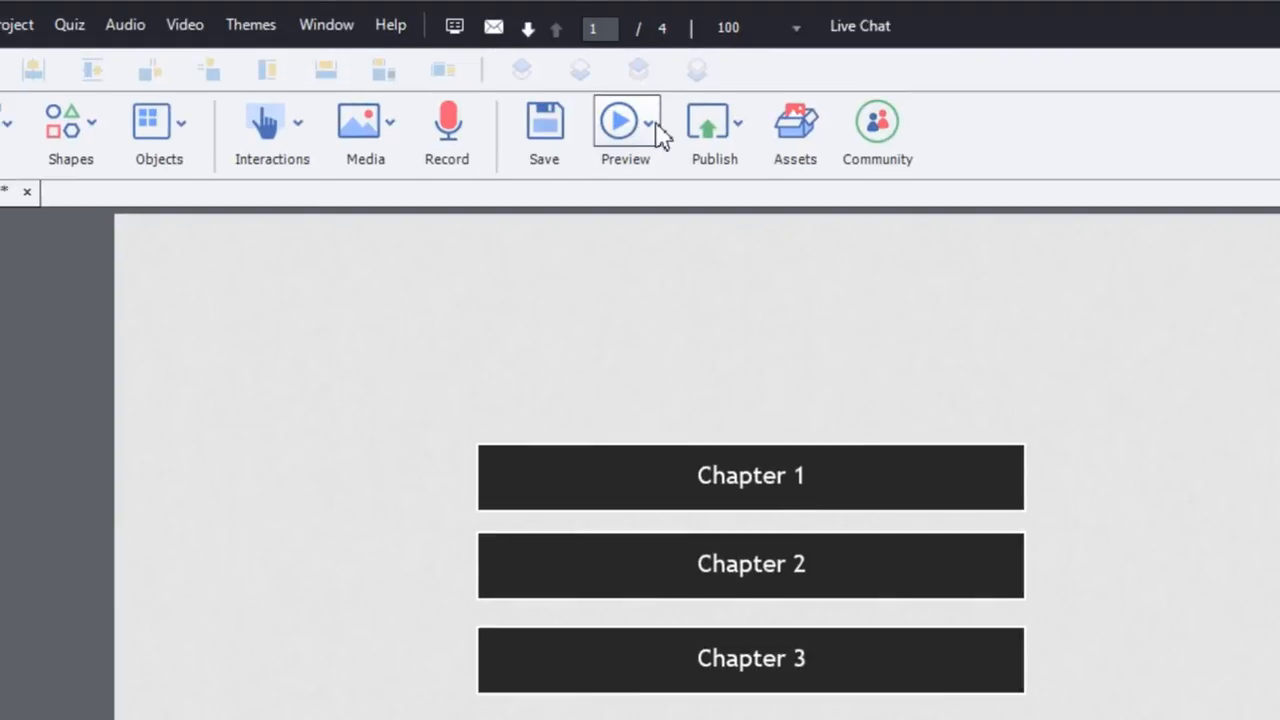
pyautogui.moveTo(688, 476)
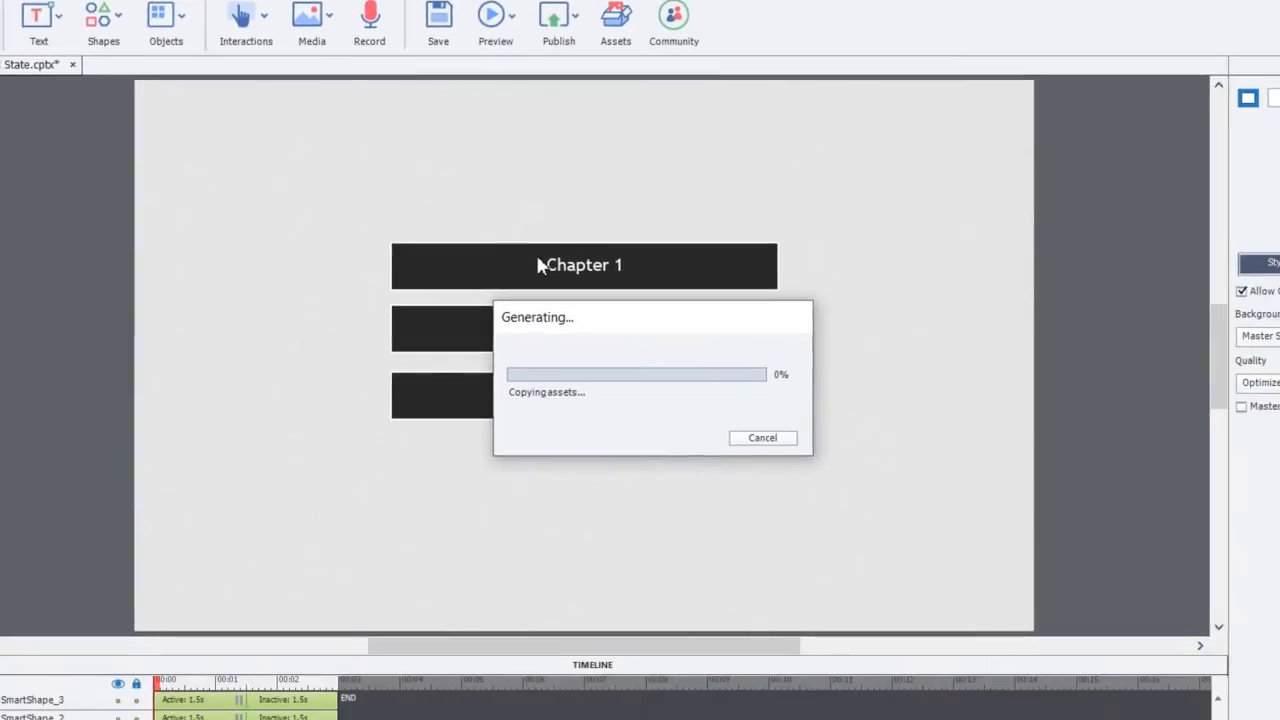
# Step: Launch the project preview as HTML5 in Browser
pyautogui.click(496, 14)
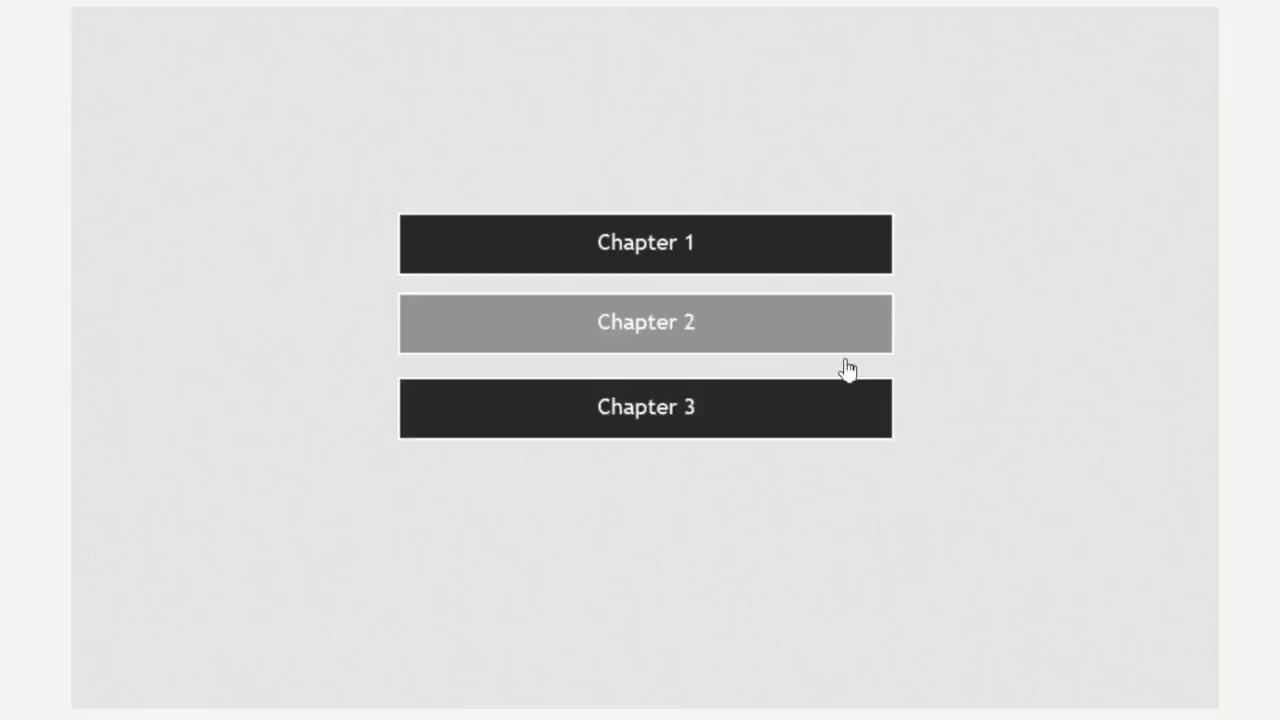
pyautogui.moveTo(570, 88)
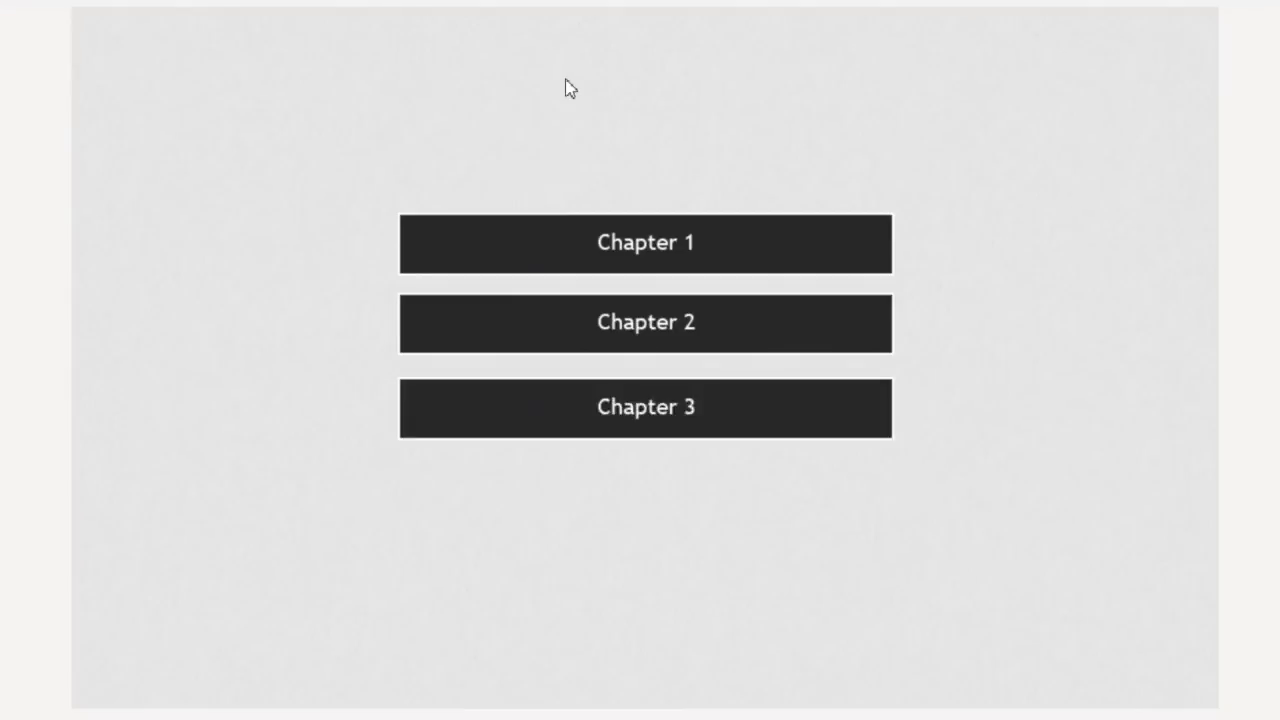
pyautogui.moveTo(646, 244)
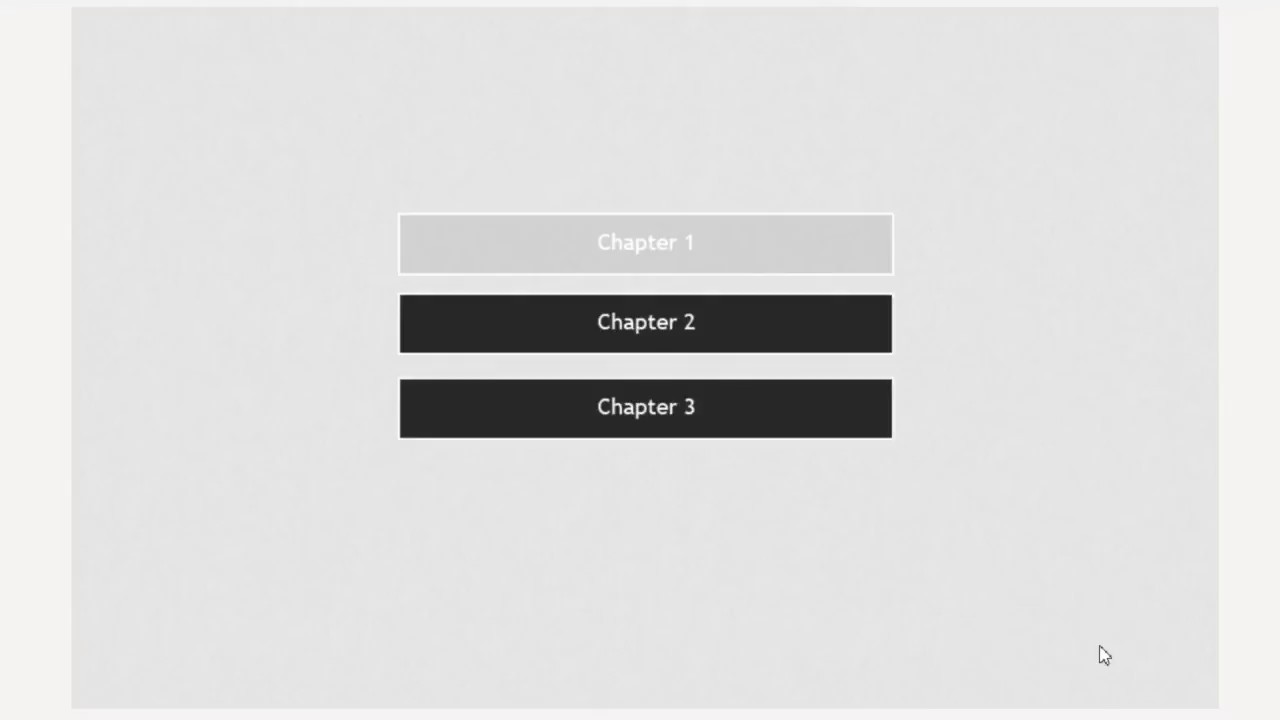
pyautogui.moveTo(904, 240)
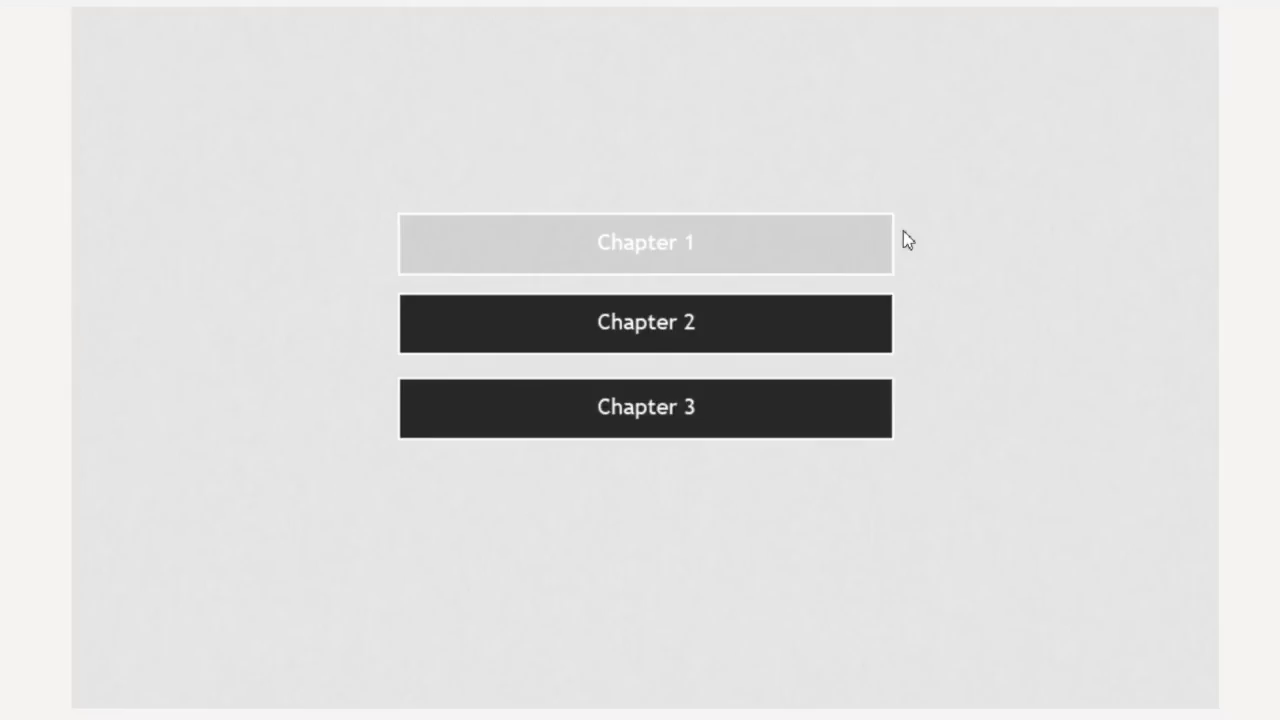
pyautogui.moveTo(968, 272)
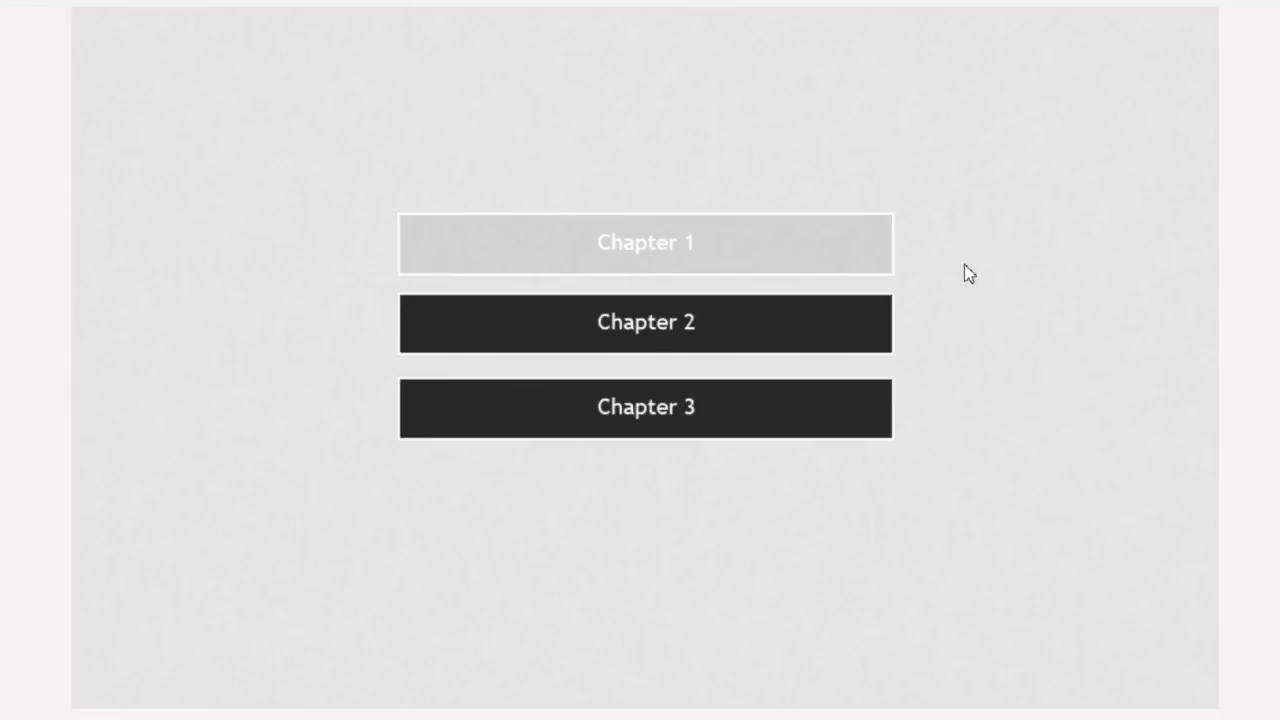
pyautogui.moveTo(908, 310)
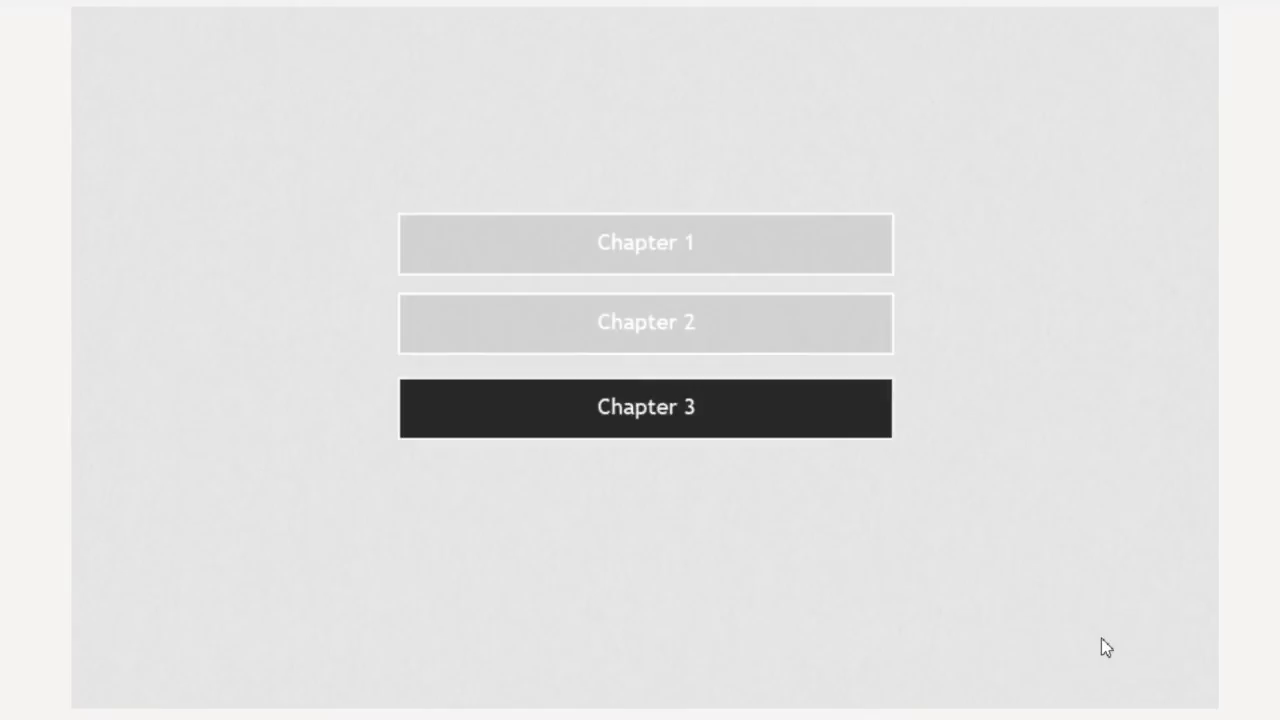
pyautogui.moveTo(1070, 390)
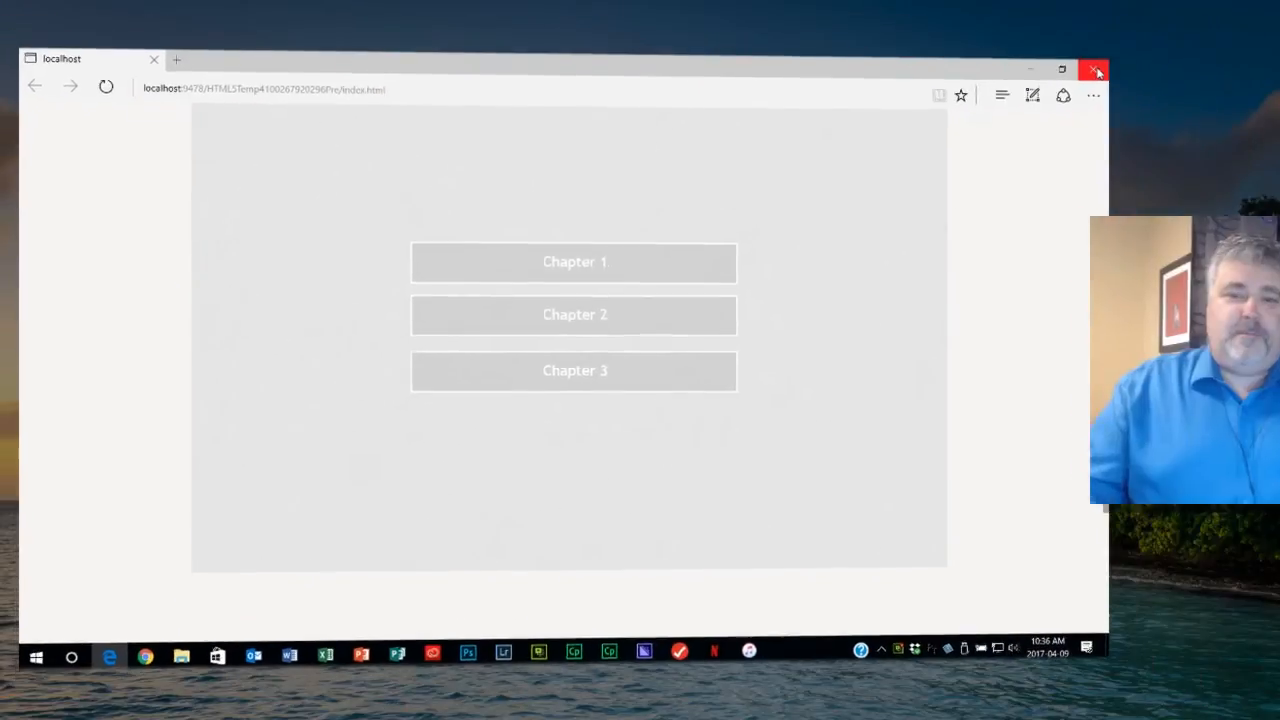
# Step: Close the Edge preview after confirming all three visited buttons stay faded
pyautogui.click(1096, 70)
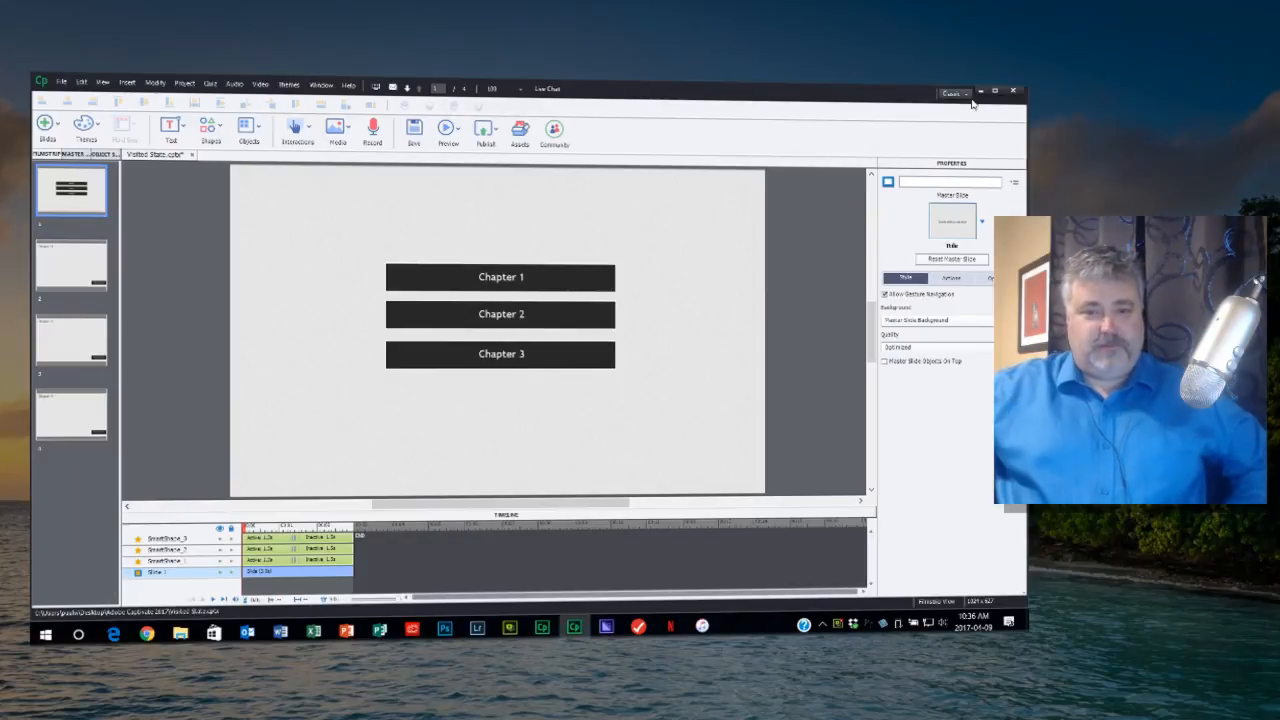